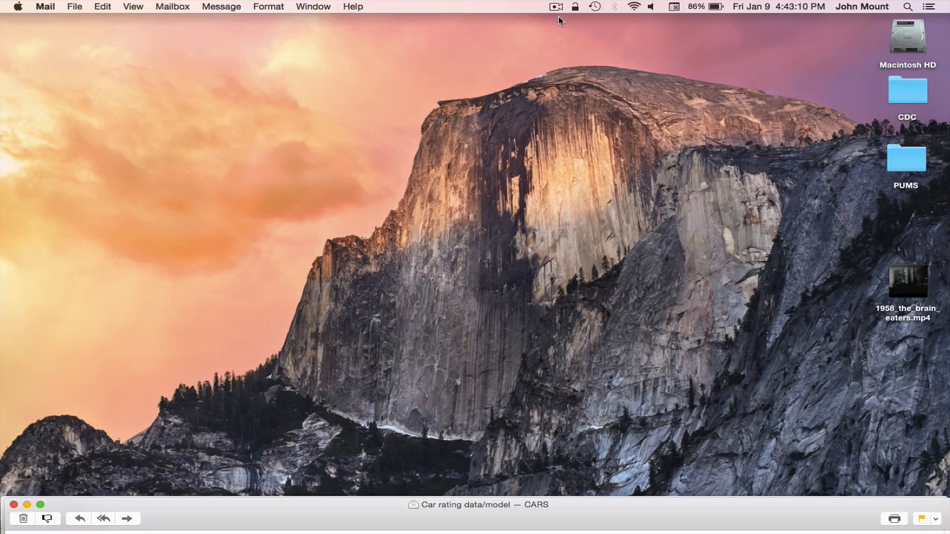
pyautogui.moveTo(369, 499)
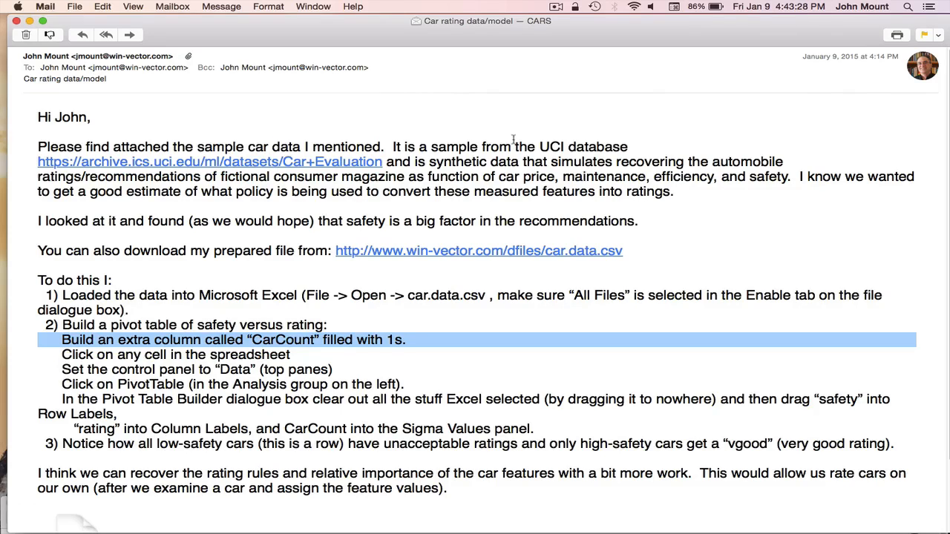
pyautogui.moveTo(524, 143)
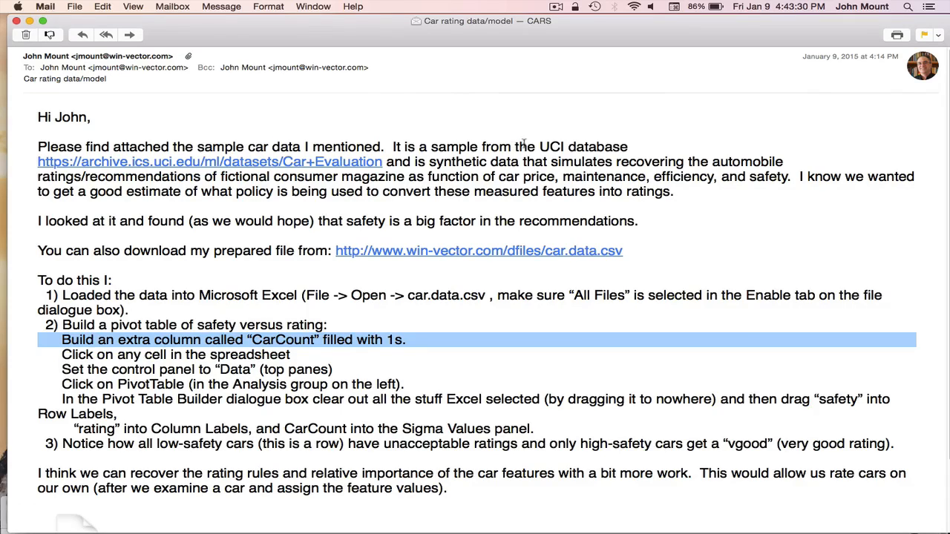
pyautogui.moveTo(533, 148)
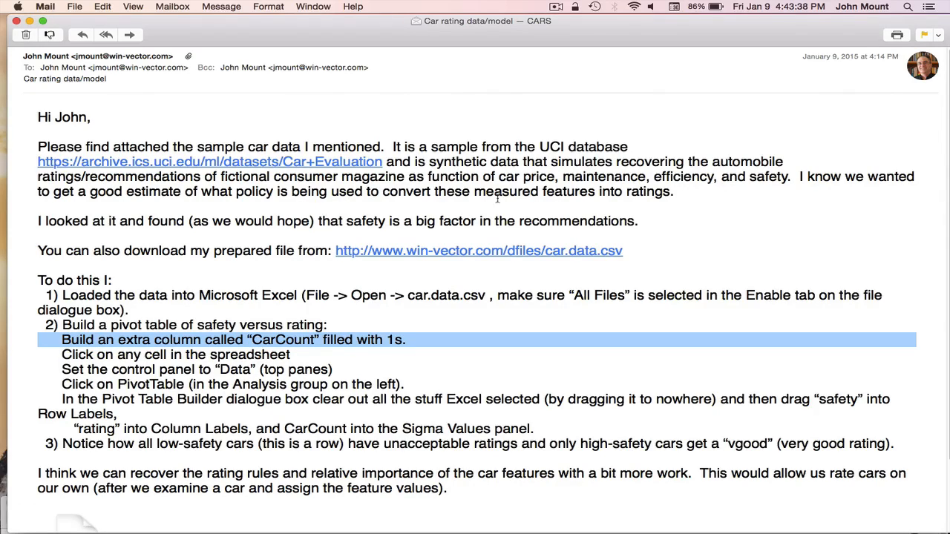
# Read the car rating email, highlighting car price, maintenance, efficiency and safety
pyautogui.doubleClick(522, 177)
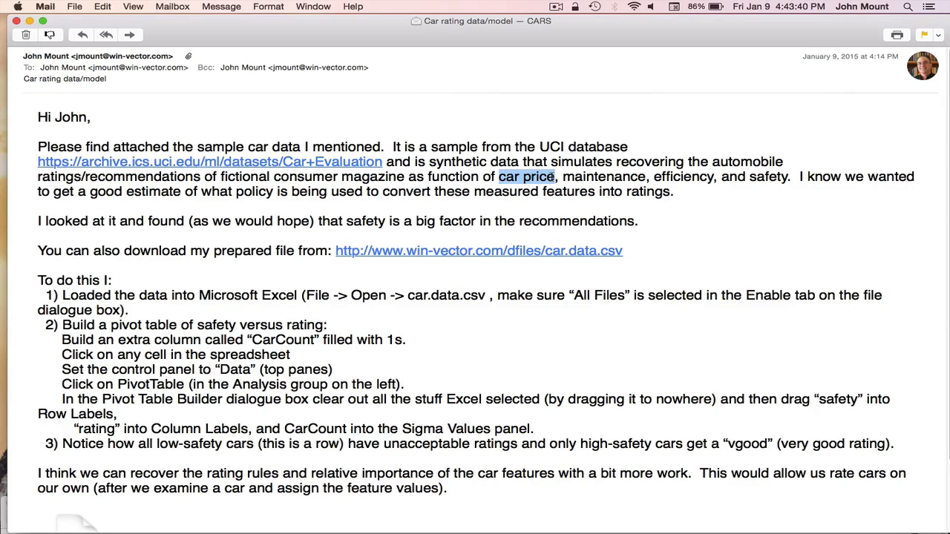
pyautogui.doubleClick(604, 177)
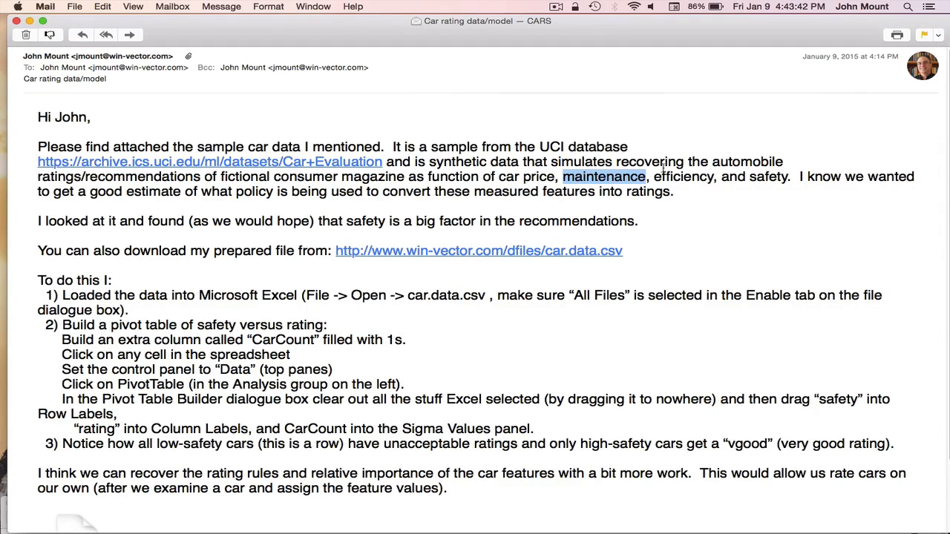
pyautogui.doubleClick(686, 176)
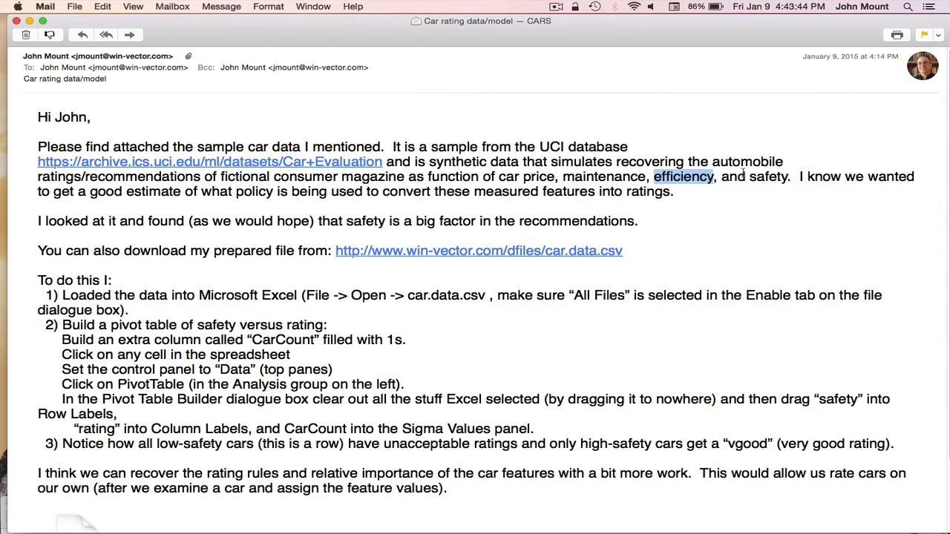
pyautogui.doubleClick(774, 177)
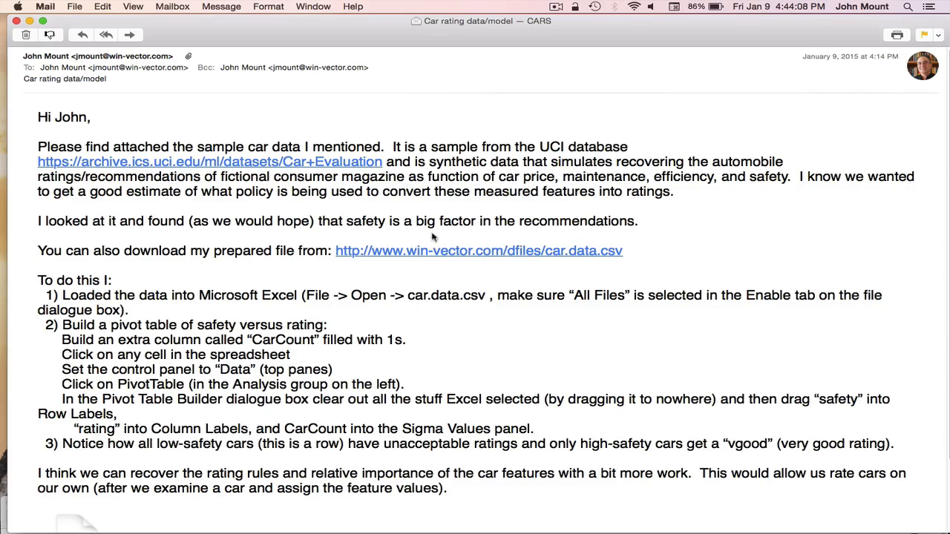
# Scroll down and save the car.data.csv attachment into the tmp folder
pyautogui.scroll(-3)
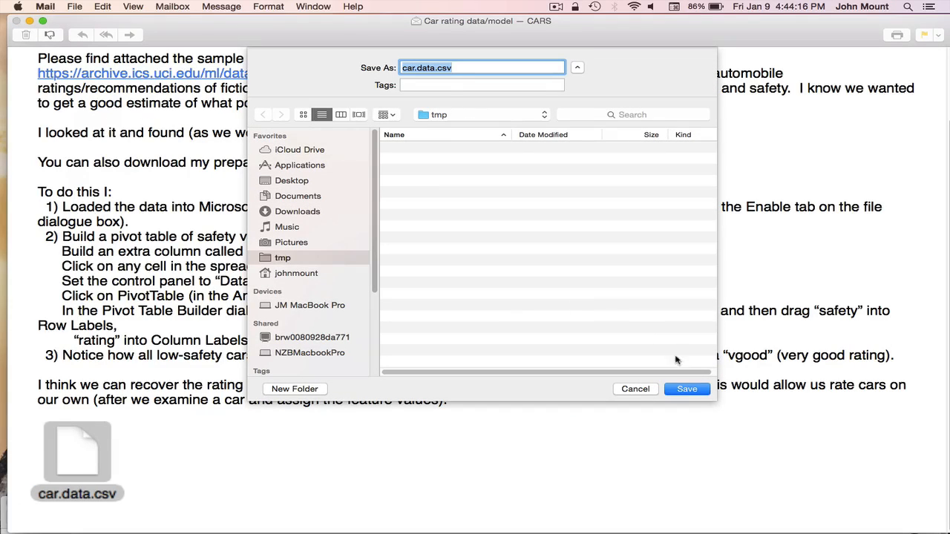
pyautogui.click(687, 388)
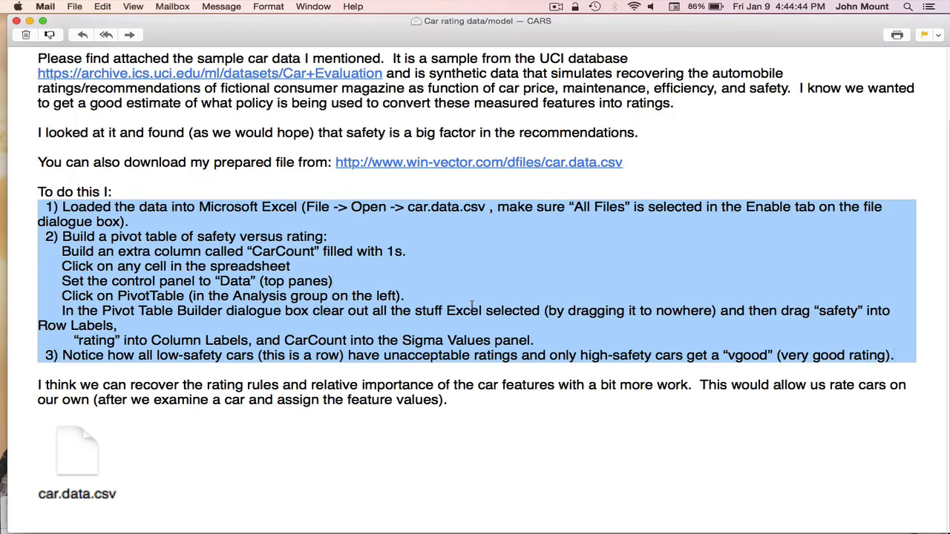
pyautogui.moveTo(483, 227)
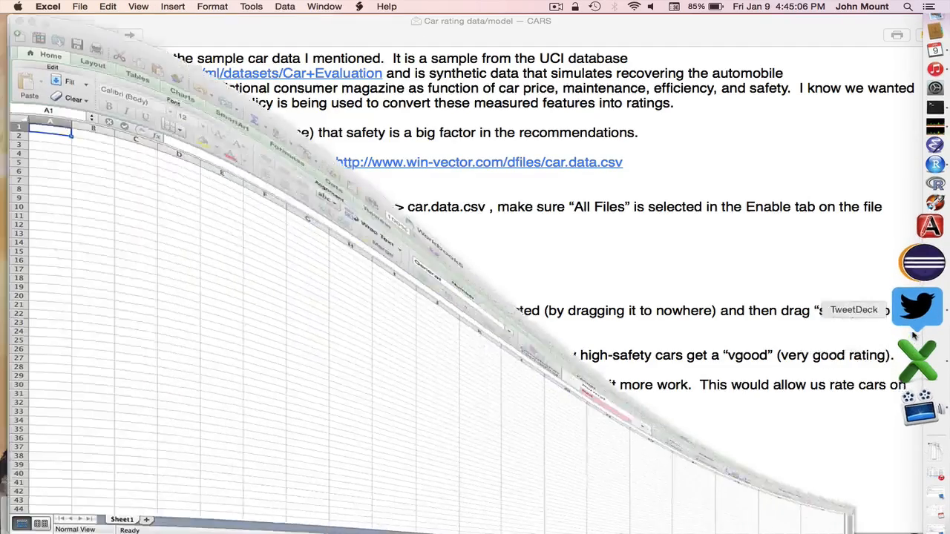
# Open car.data.csv from tmp in Excel, with file types set to All Files
pyautogui.click(82, 7)
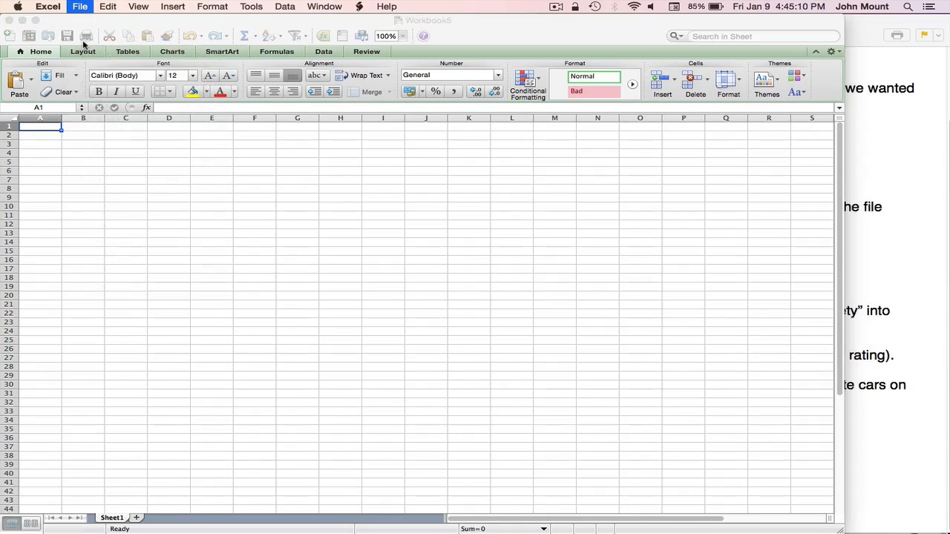
pyautogui.click(71, 7)
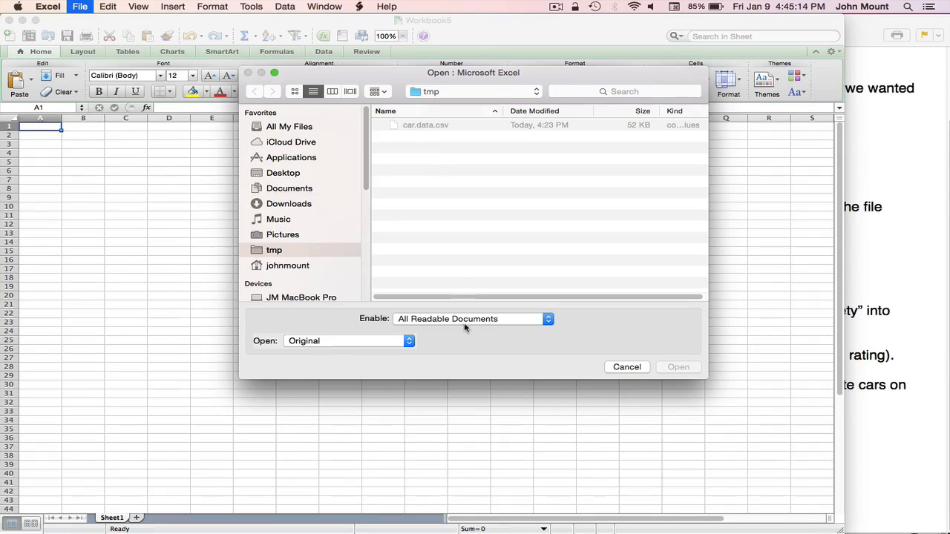
pyautogui.click(473, 319)
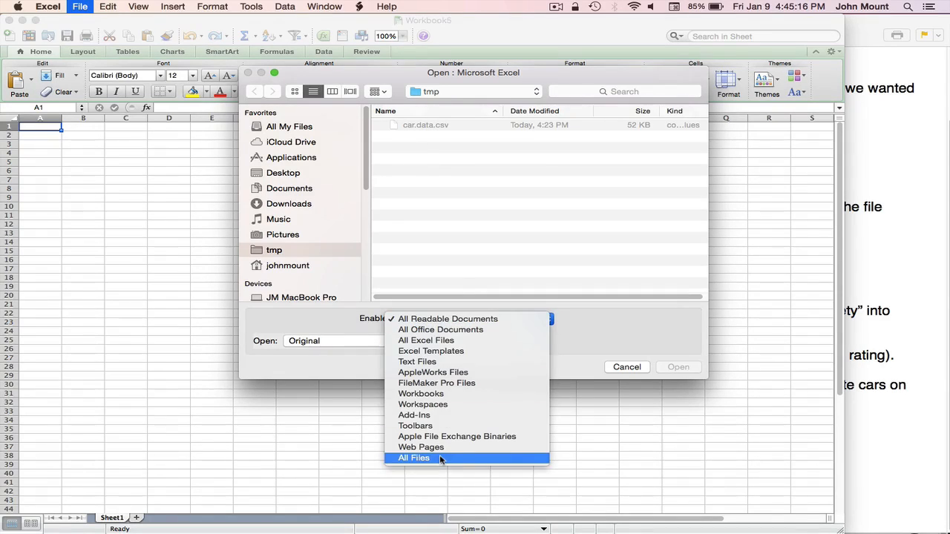
pyautogui.click(412, 458)
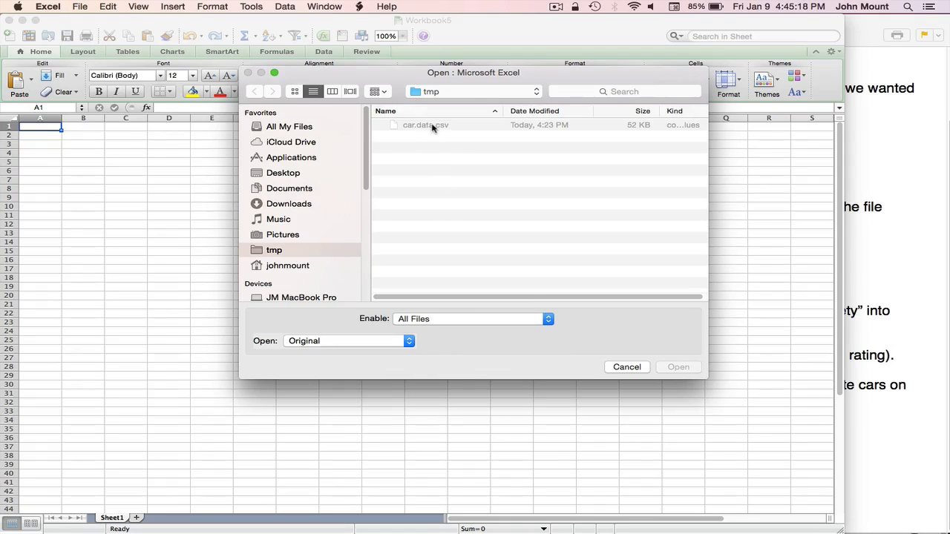
pyautogui.click(423, 125)
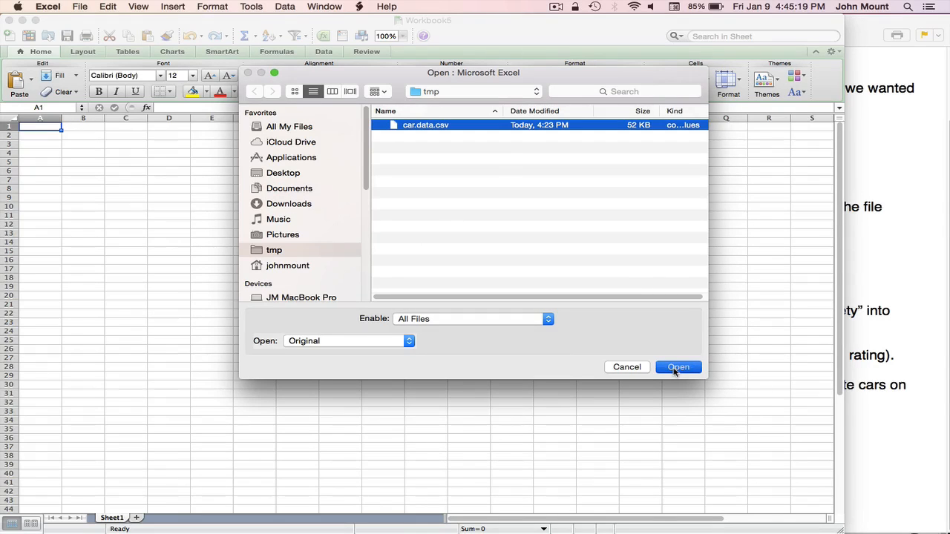
pyautogui.click(678, 367)
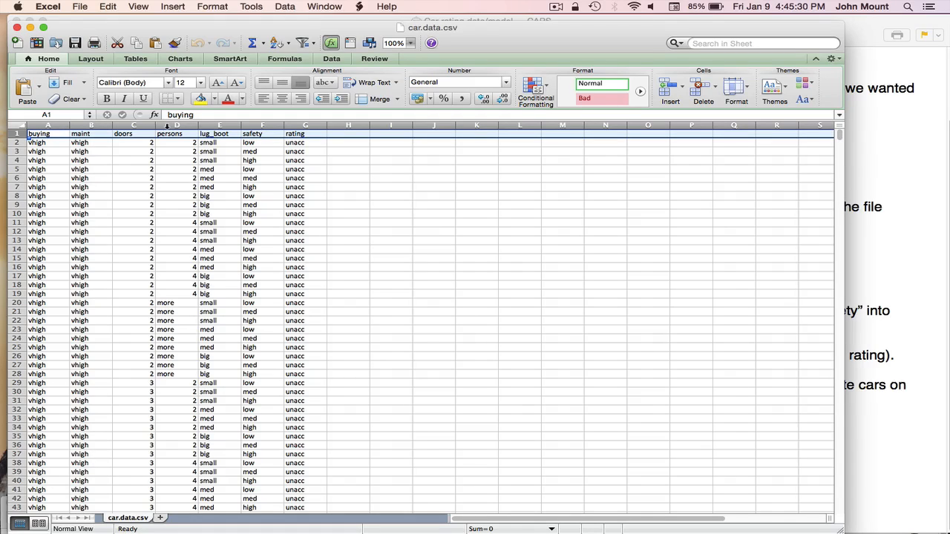
# Select the persons column and scroll through the car data rows
pyautogui.click(176, 125)
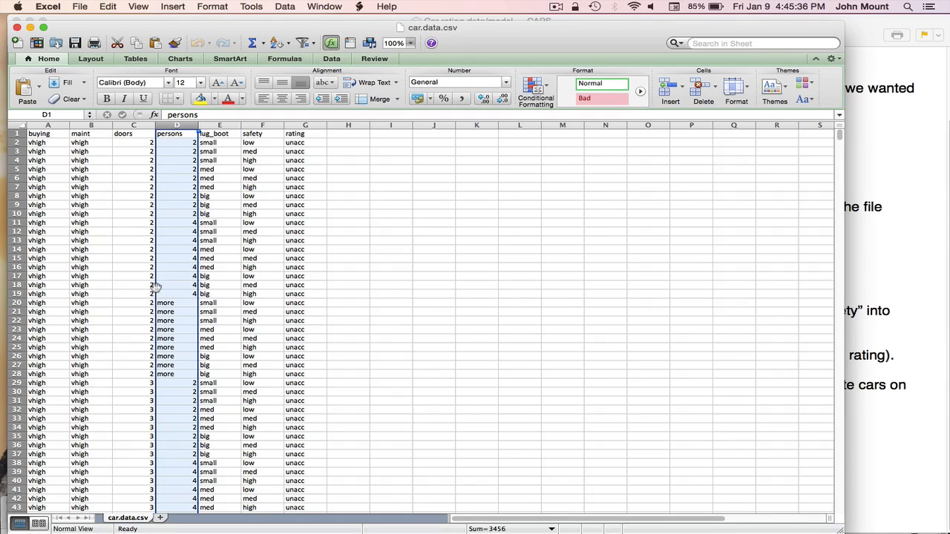
pyautogui.moveTo(190, 318)
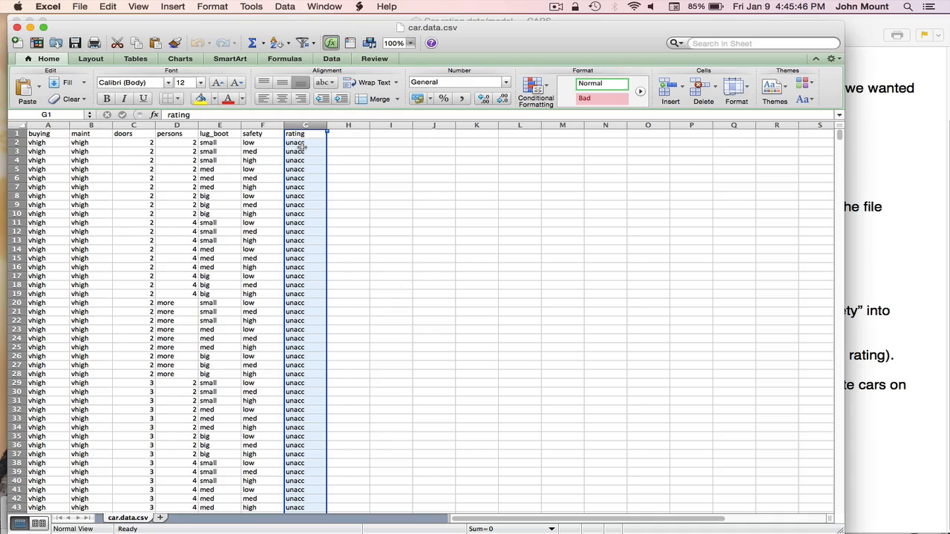
pyautogui.scroll(-3)
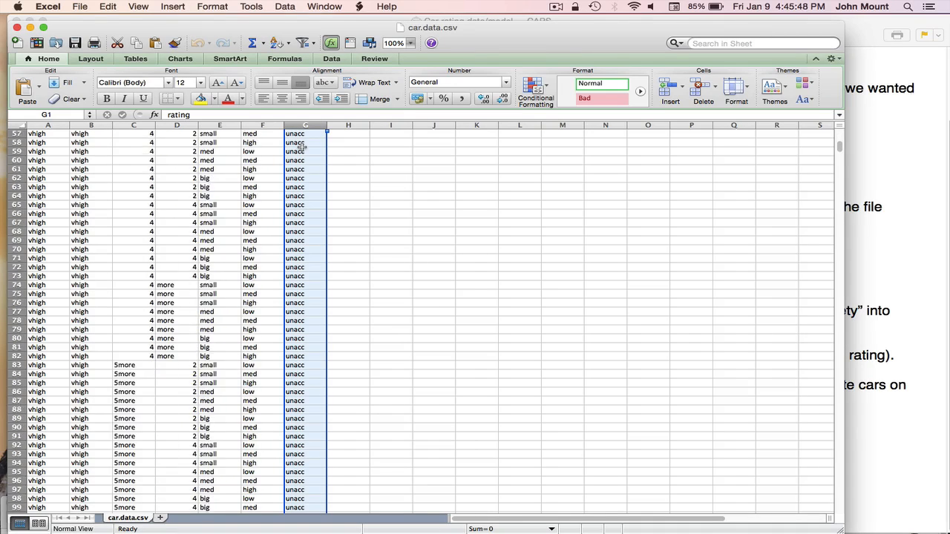
pyautogui.scroll(-3)
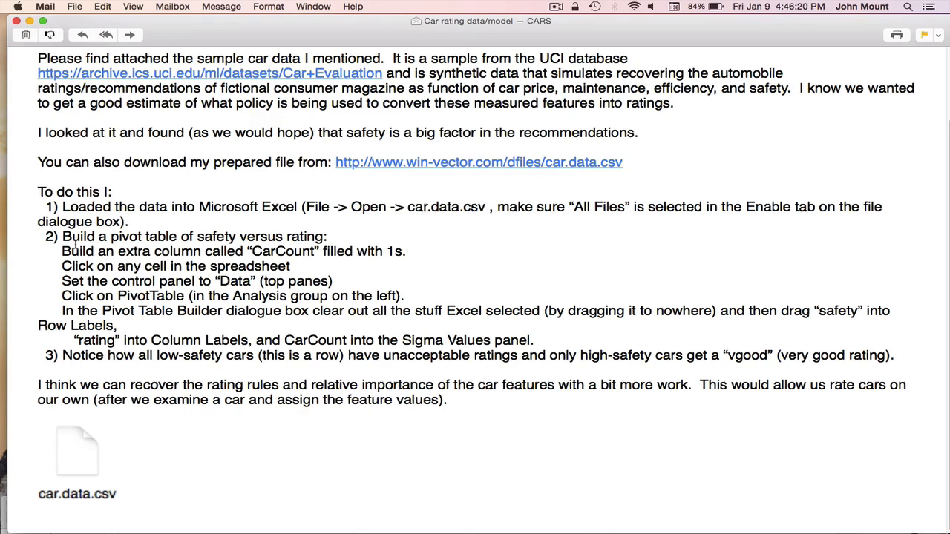
# Highlight a word in the email's CarCount instruction step
pyautogui.doubleClick(364, 132)
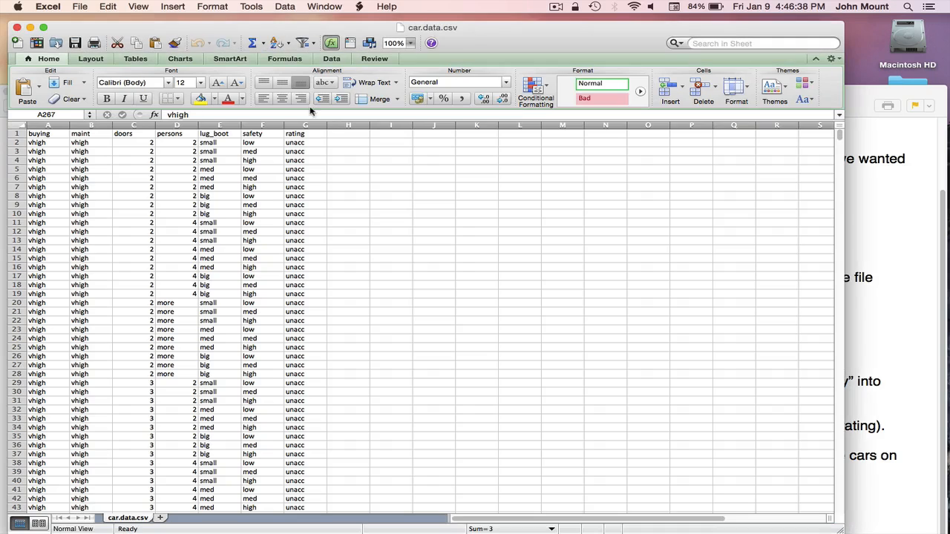
# Head column H 'CarCount' and fill it down with 1s beside the car rows
pyautogui.click(347, 134)
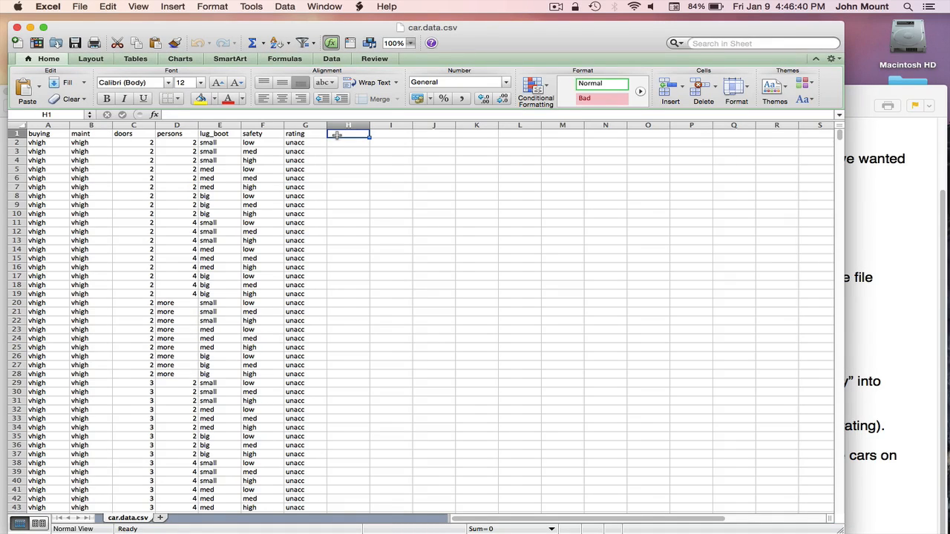
pyautogui.write('CarCount')
pyautogui.click(348, 143)
pyautogui.write('1')
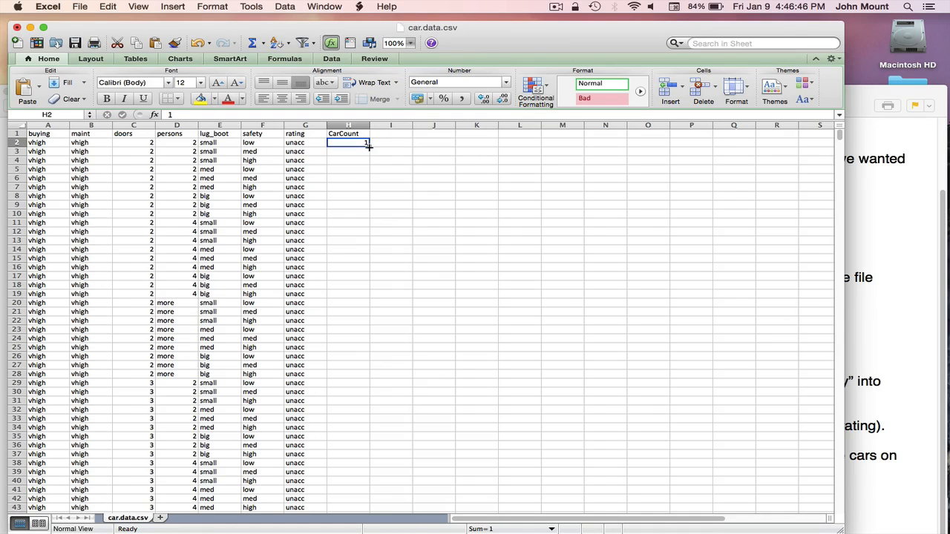
pyautogui.moveTo(365, 147); pyautogui.dragTo(366, 505)
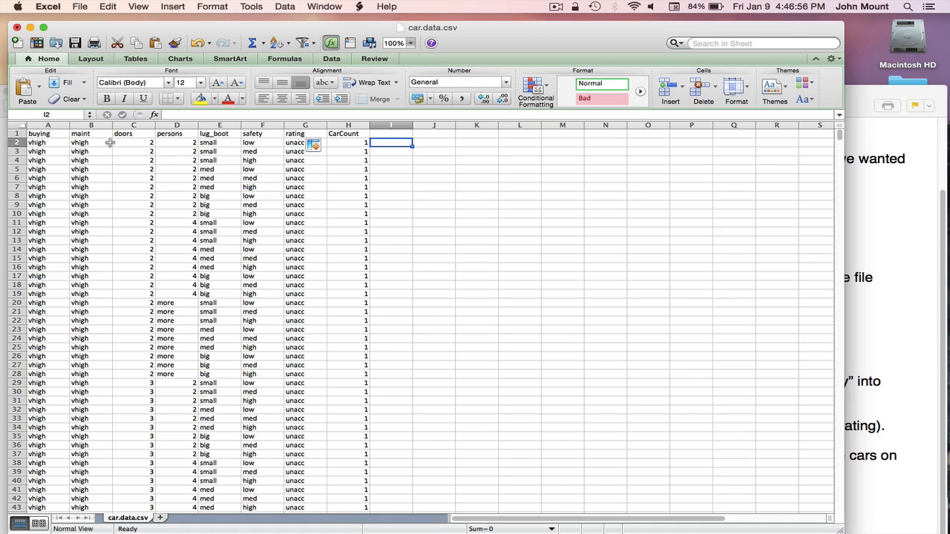
pyautogui.click(82, 143)
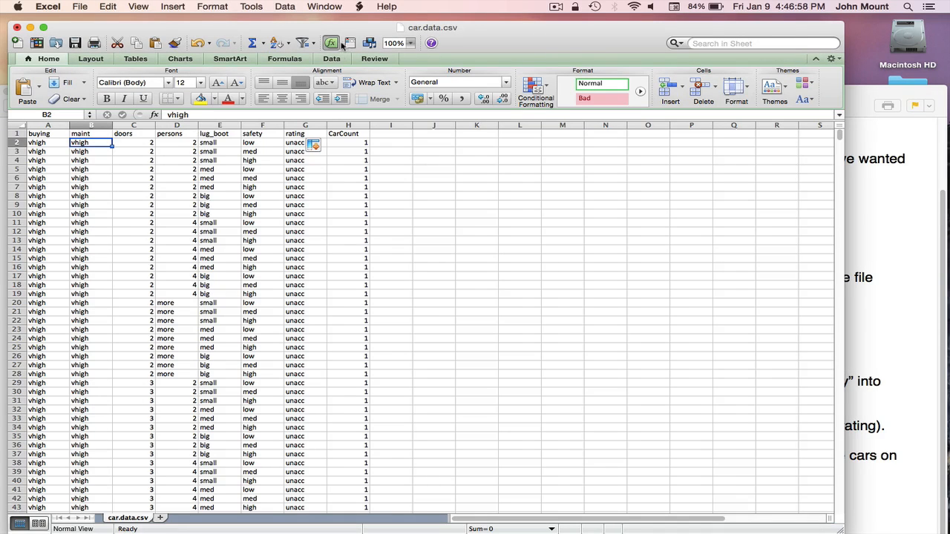
# Create a pivot table with safety rows, rating columns and summed CarCount values
pyautogui.click(331, 59)
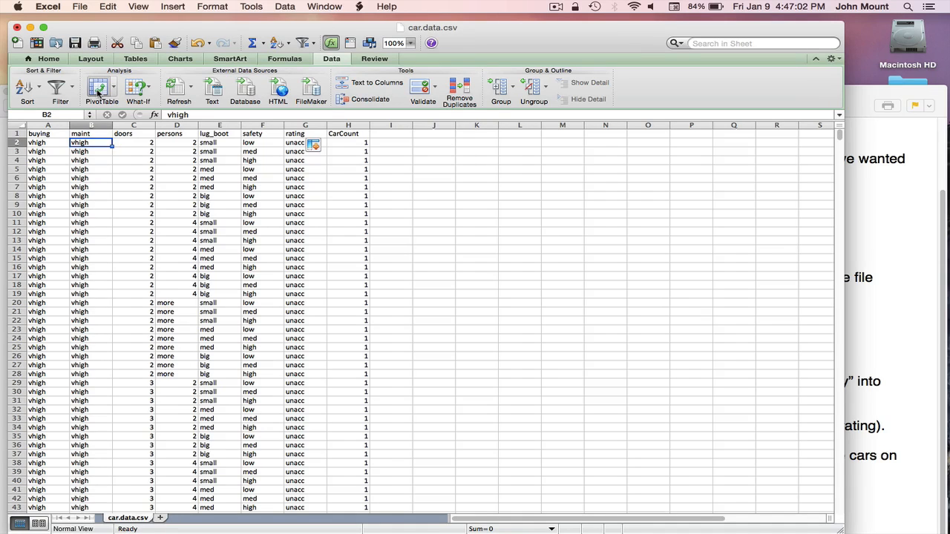
pyautogui.click(96, 84)
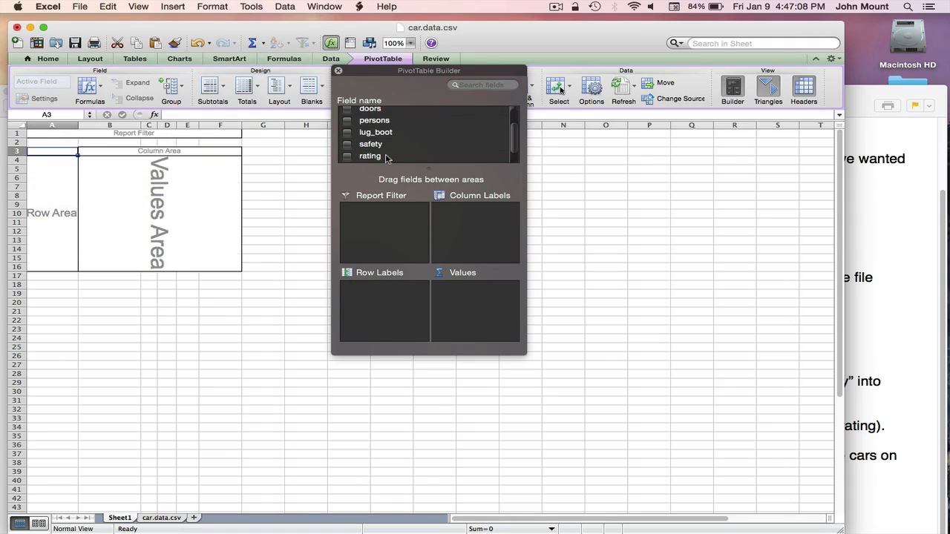
pyautogui.moveTo(371, 144); pyautogui.dragTo(380, 297)
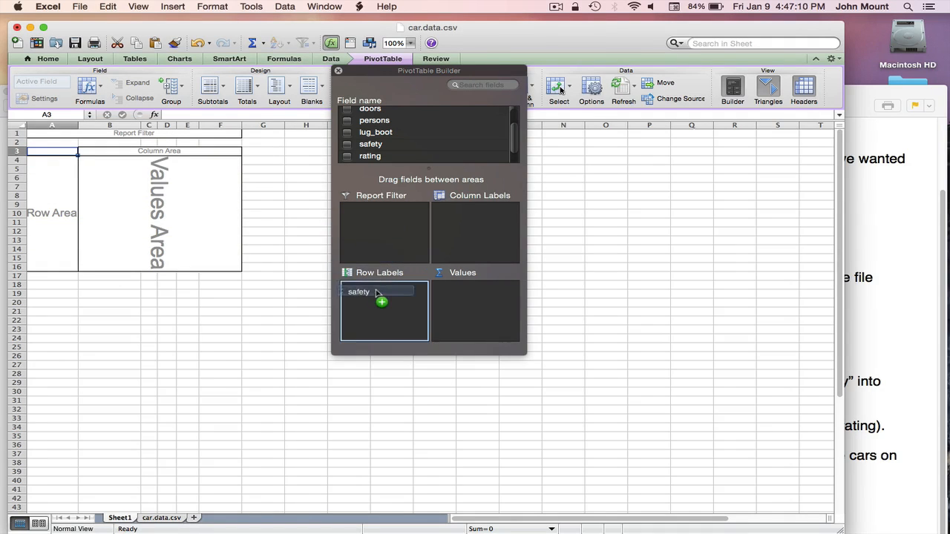
pyautogui.moveTo(370, 156); pyautogui.dragTo(468, 219)
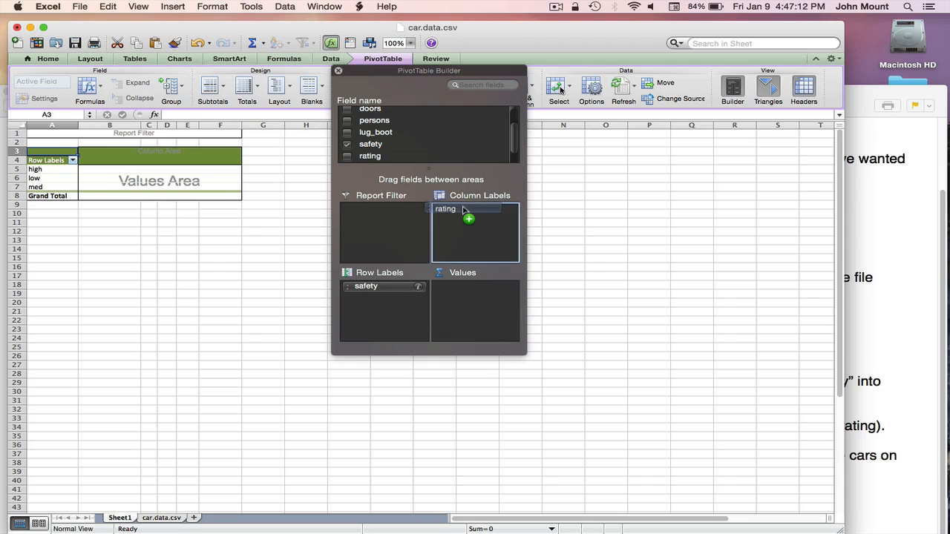
pyautogui.moveTo(445, 209); pyautogui.dragTo(475, 223)
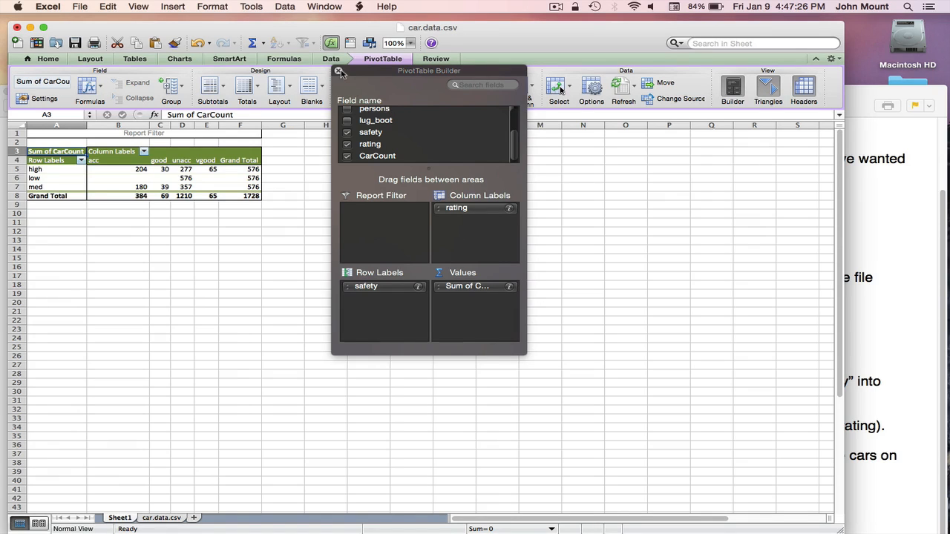
pyautogui.click(339, 71)
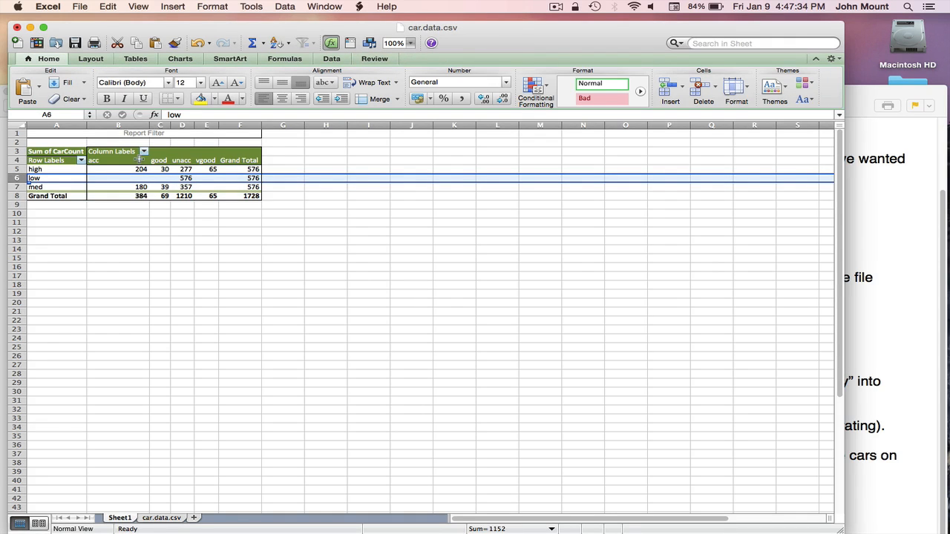
pyautogui.click(182, 124)
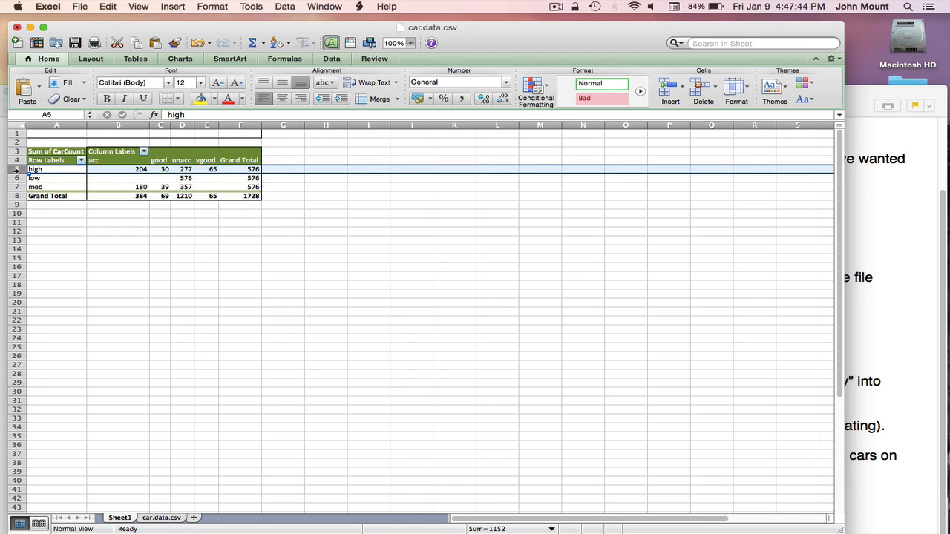
pyautogui.click(206, 124)
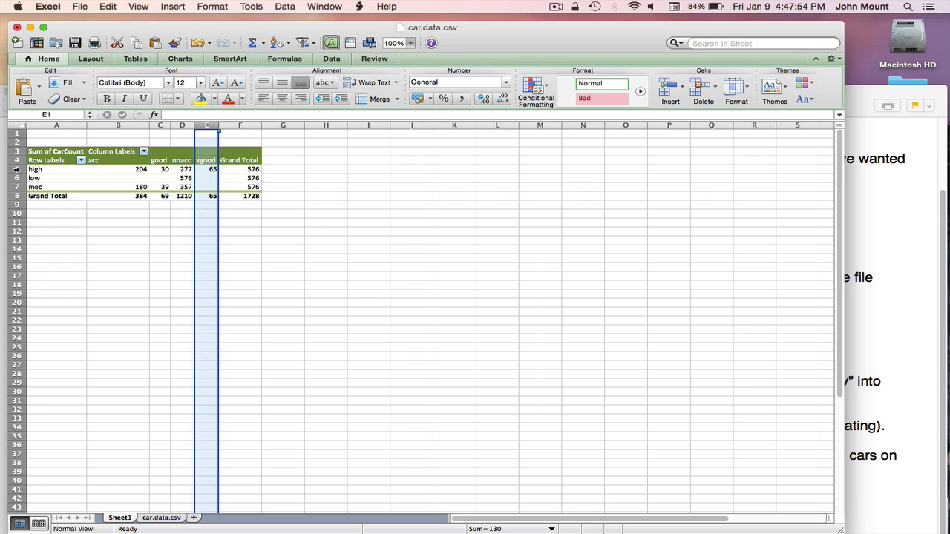
pyautogui.click(118, 124)
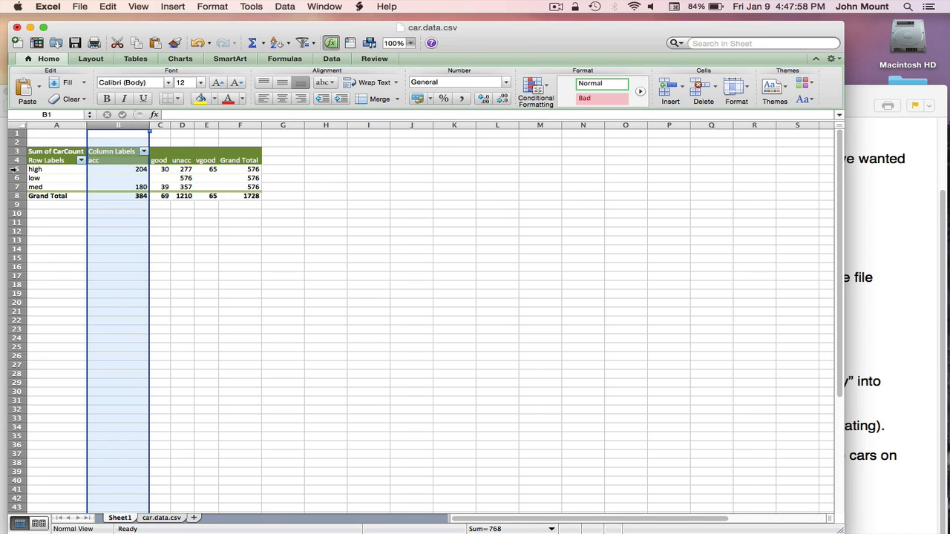
pyautogui.click(36, 169)
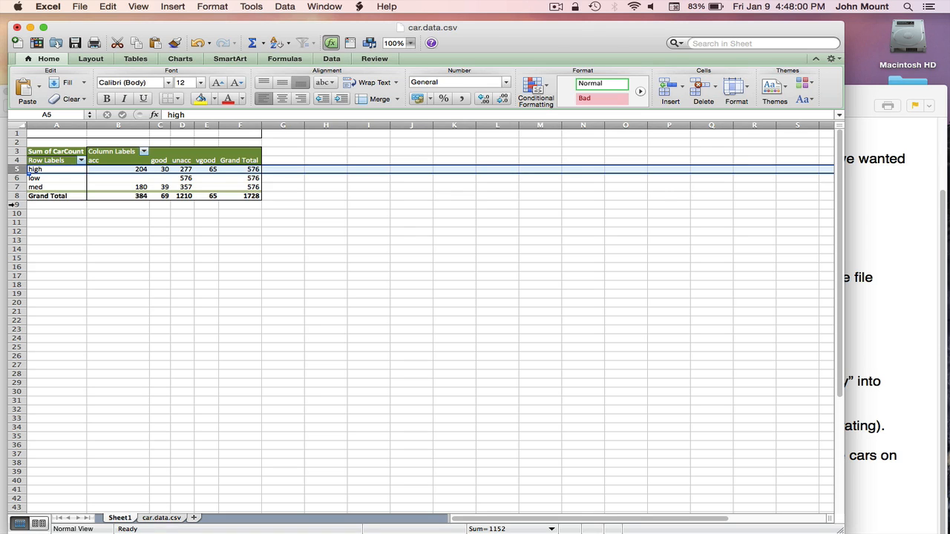
pyautogui.click(38, 188)
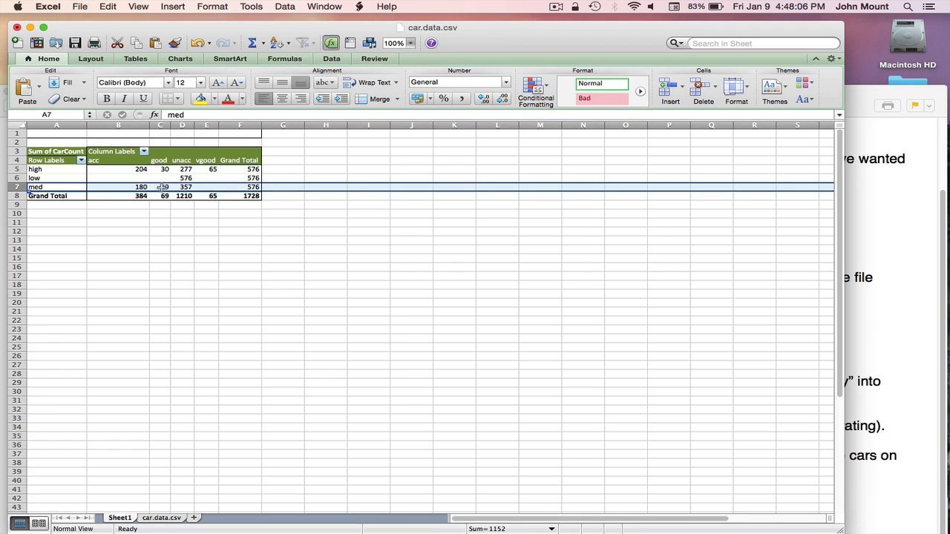
pyautogui.click(159, 125)
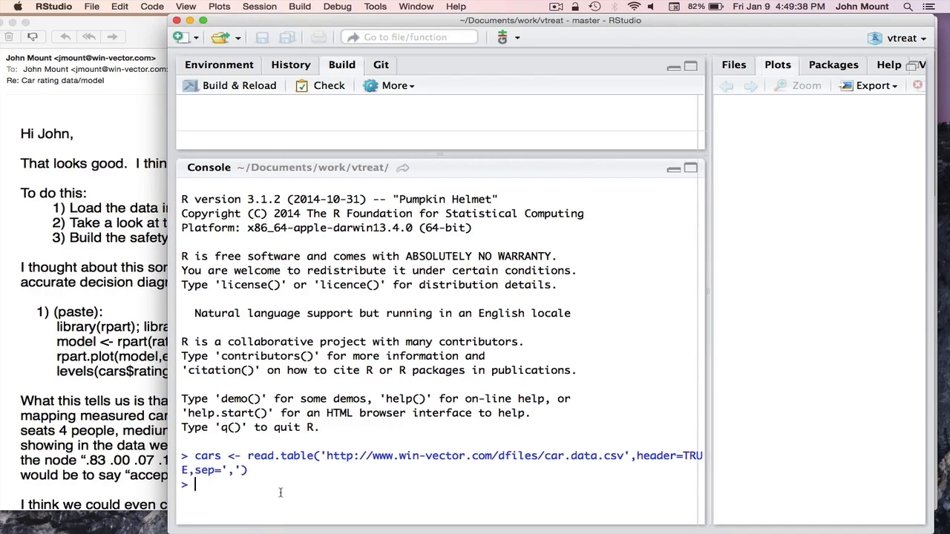
# Start typing the View command for the cars data frame
pyautogui.write('View')
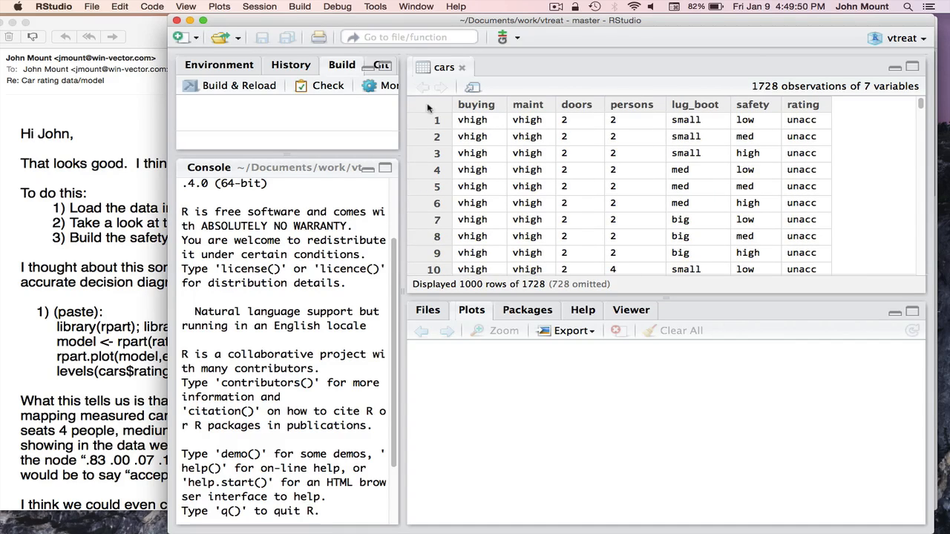
# Scroll through the 1728-row cars table in the data viewer
pyautogui.scroll(-3)
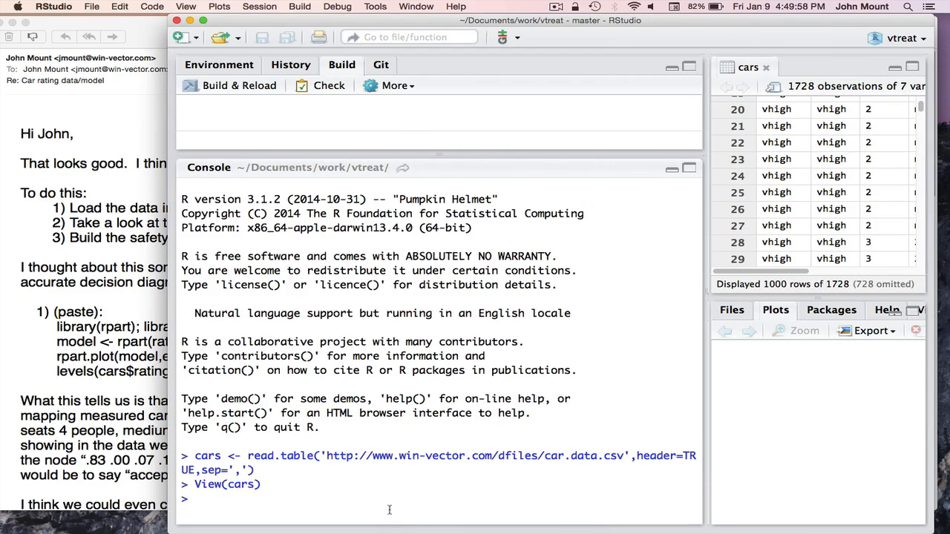
# Run summary(cars) to print level counts for every cars column
pyautogui.write('summary(c')
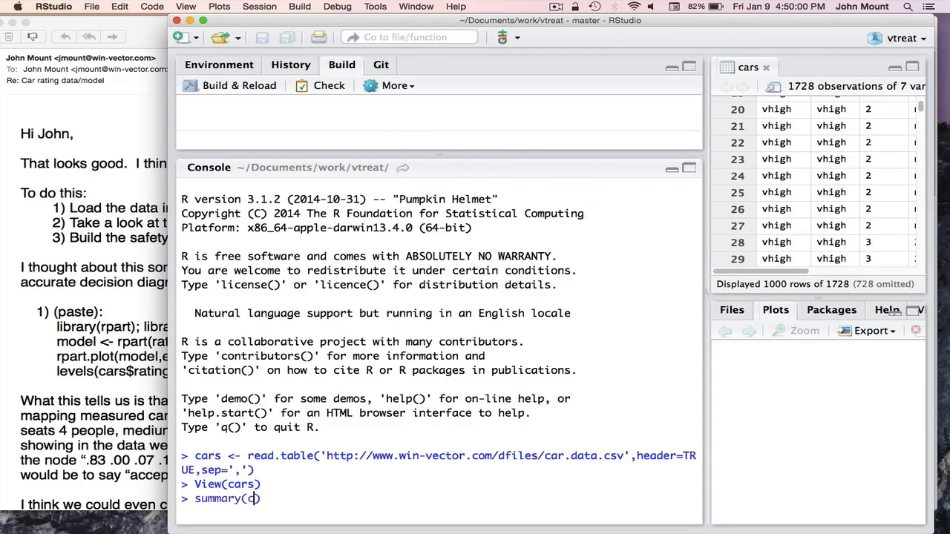
pyautogui.press('Return')
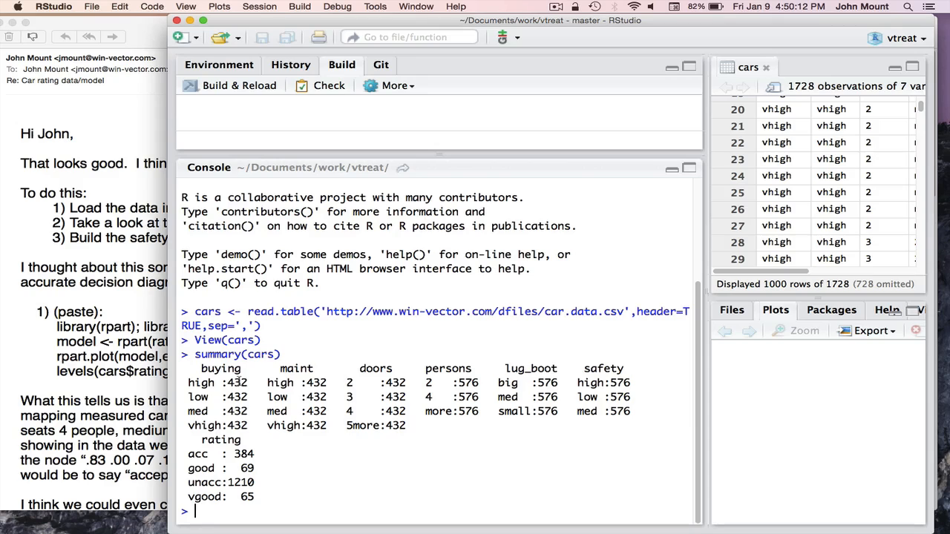
pyautogui.doubleClick(236, 382)
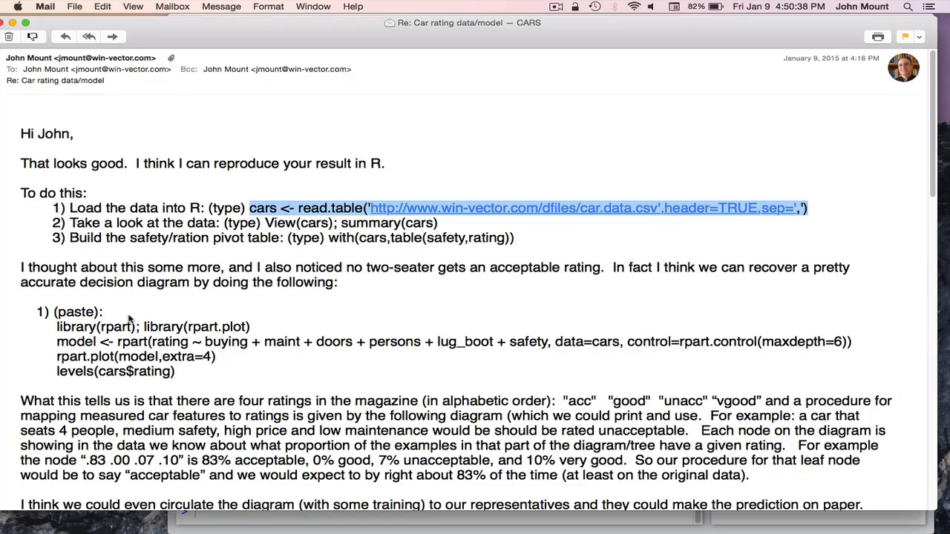
pyautogui.moveTo(264, 238)
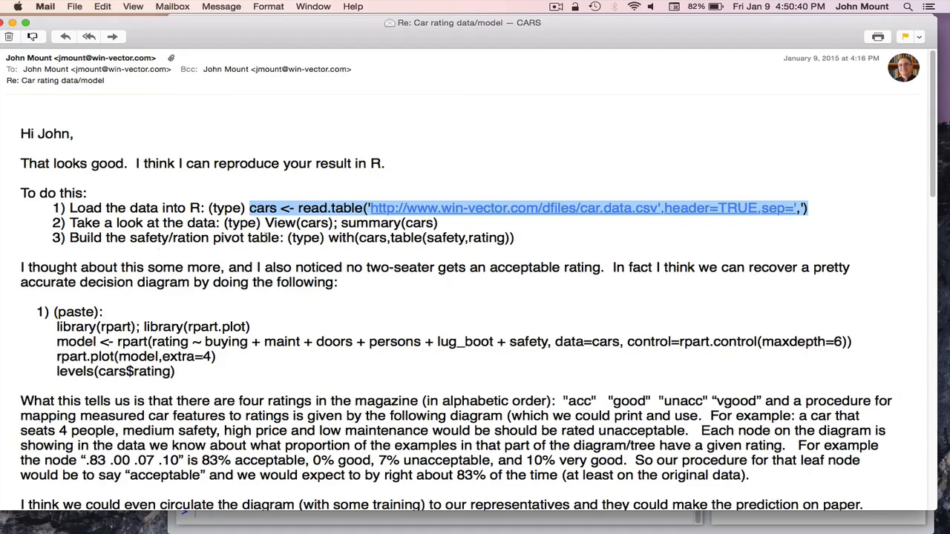
pyautogui.moveTo(352, 237)
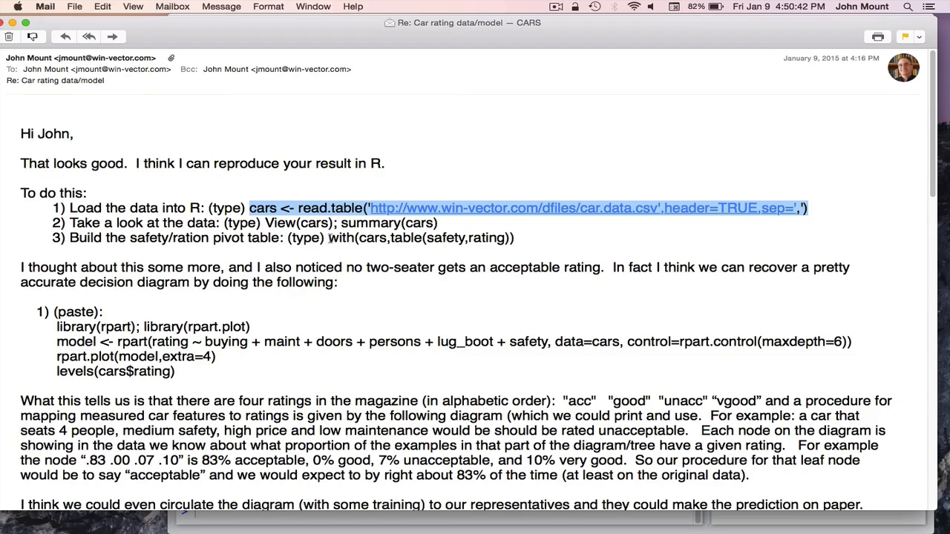
# Select the library(rpart); library(rpart.plot) line in the email, then return to the R console
pyautogui.moveTo(328, 238); pyautogui.dragTo(516, 237)
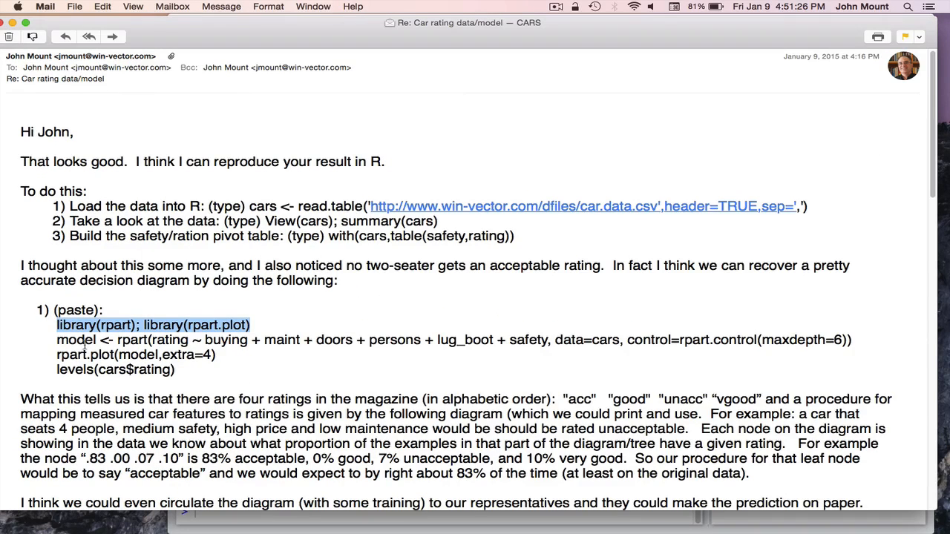
pyautogui.click(59, 339)
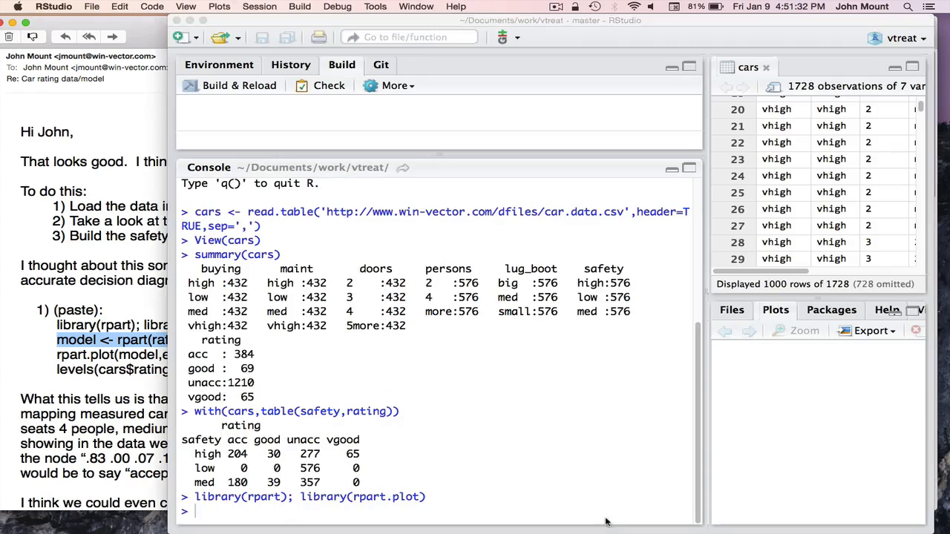
# Fit the depth-6 rpart rating model on cars and plot it with rpart.plot(model,extra=4)
pyautogui.write('model <- rpart(rating ~ buying + maint + doors + persons + lug_boot + safety, data=cars, control=rpart.control(maxdepth=6))')
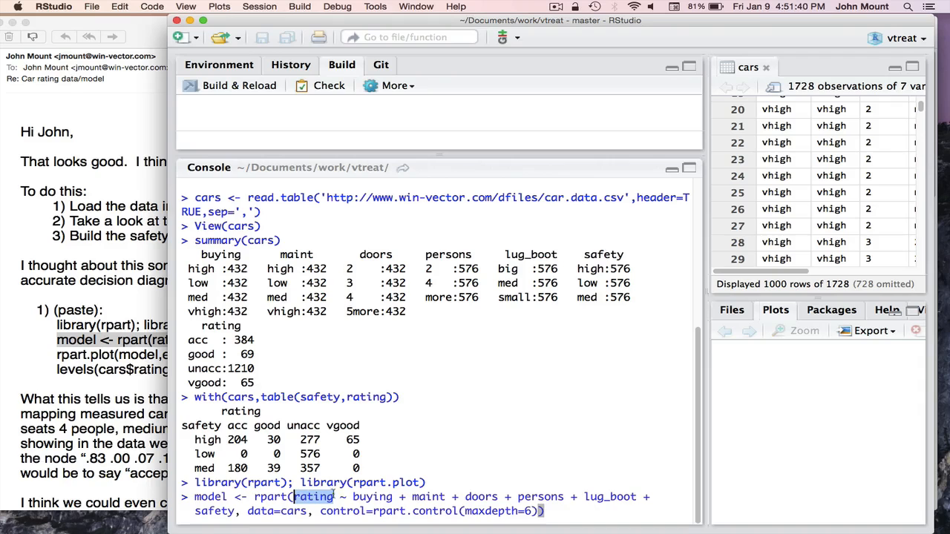
pyautogui.doubleClick(385, 497)
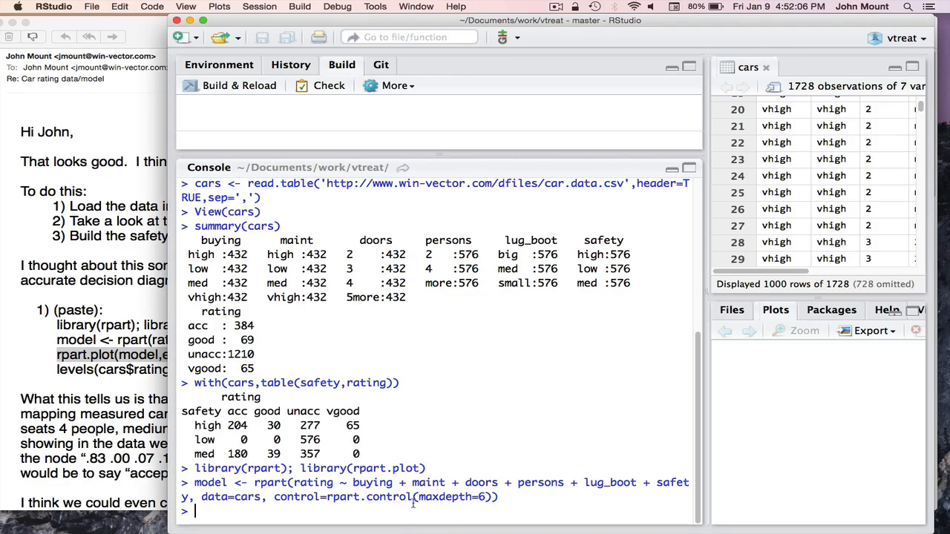
pyautogui.write('rpart.plot(model,extra=4)')
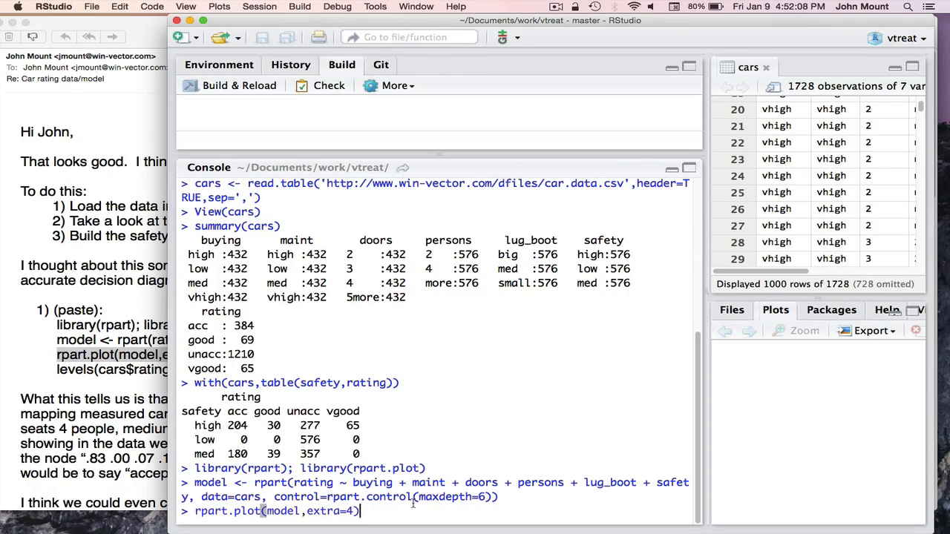
pyautogui.press('Return')
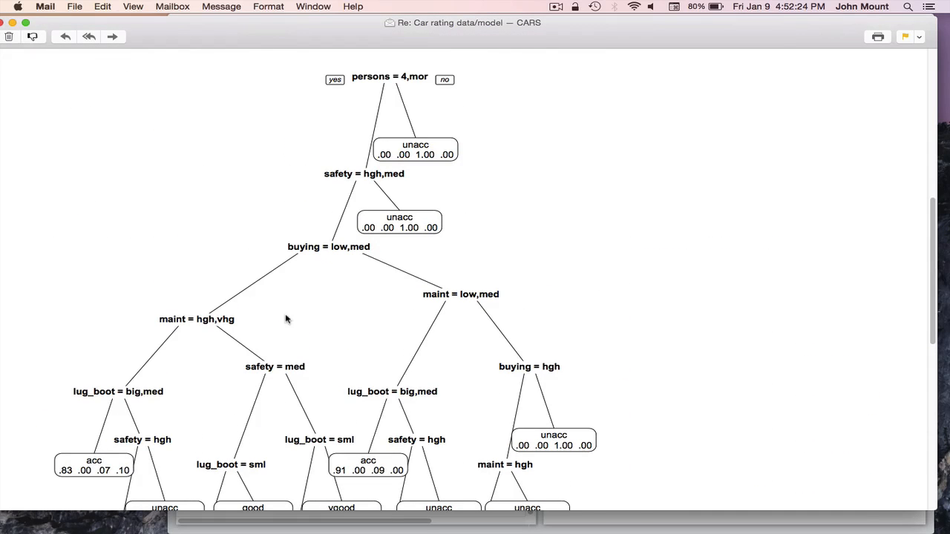
pyautogui.moveTo(373, 138)
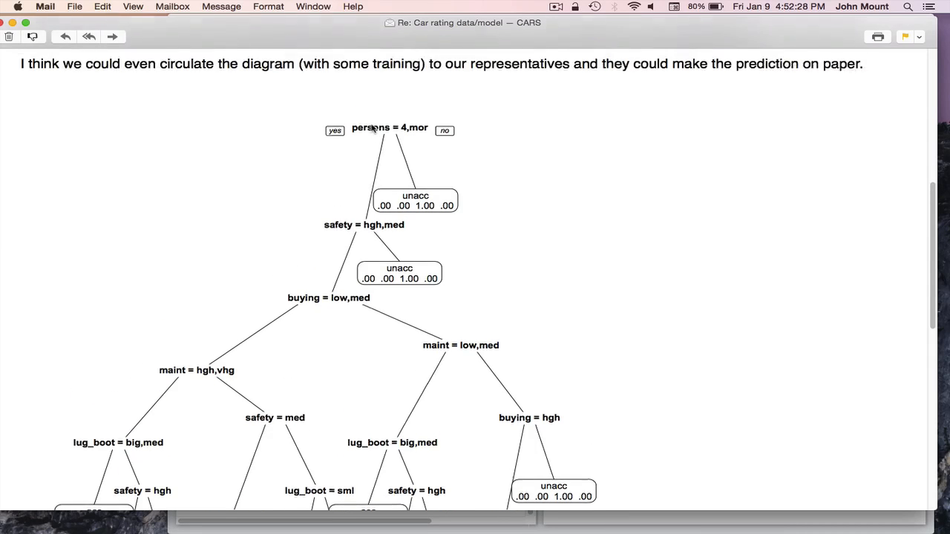
pyautogui.click(357, 128)
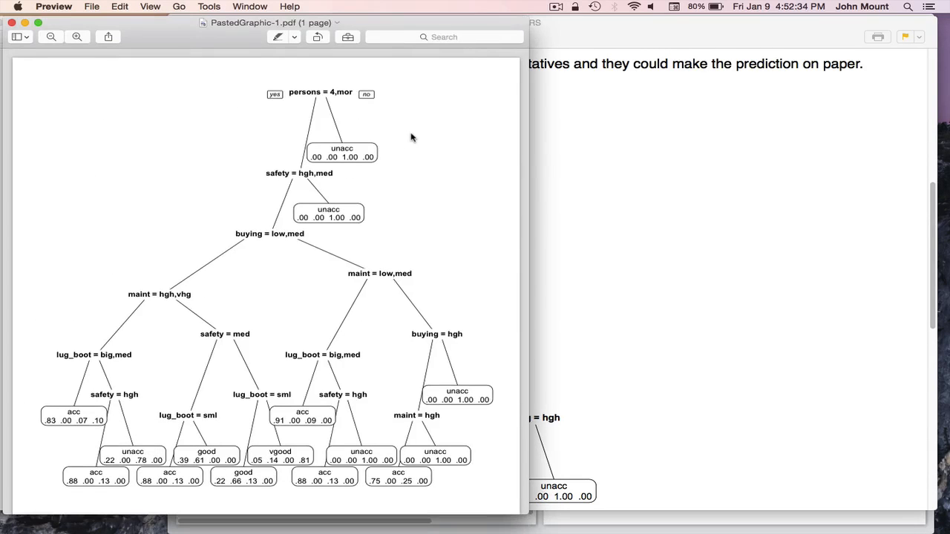
pyautogui.doubleClick(303, 92)
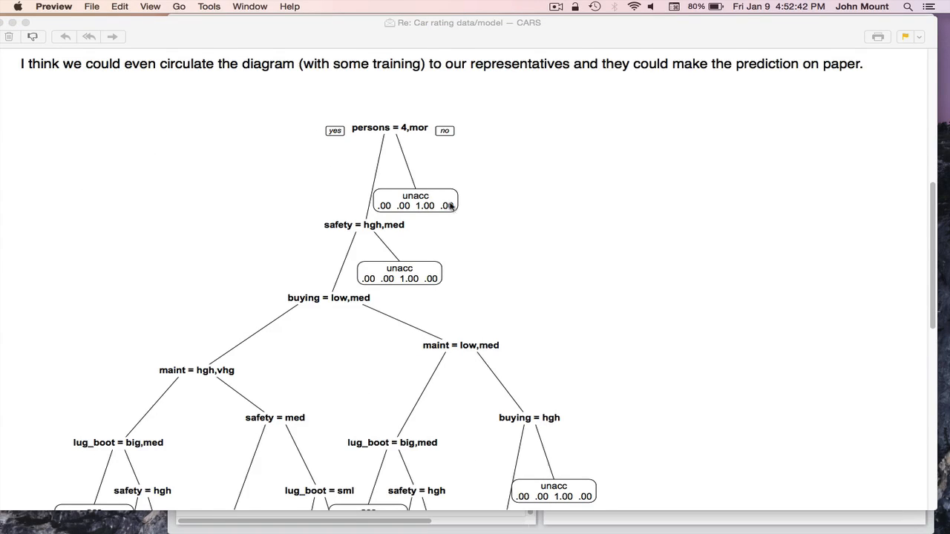
pyautogui.moveTo(417, 202)
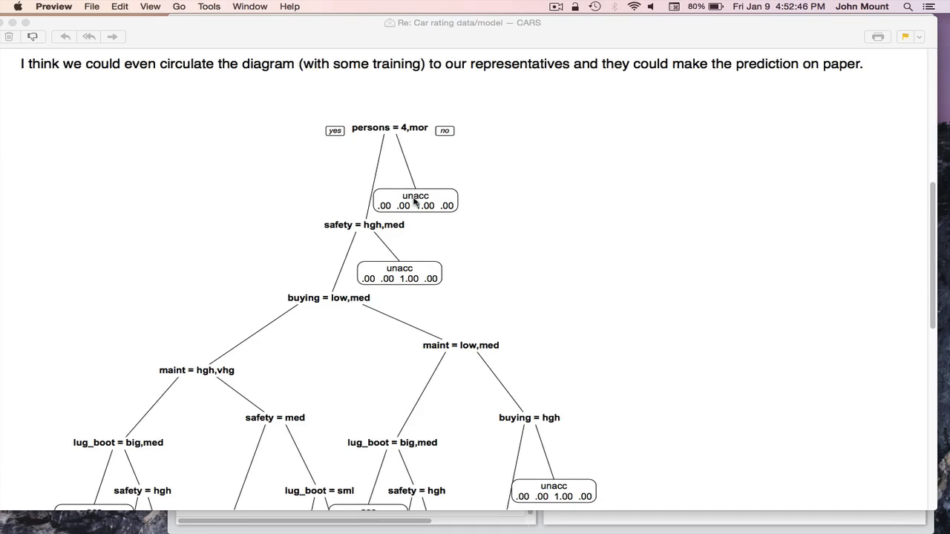
pyautogui.moveTo(442, 214)
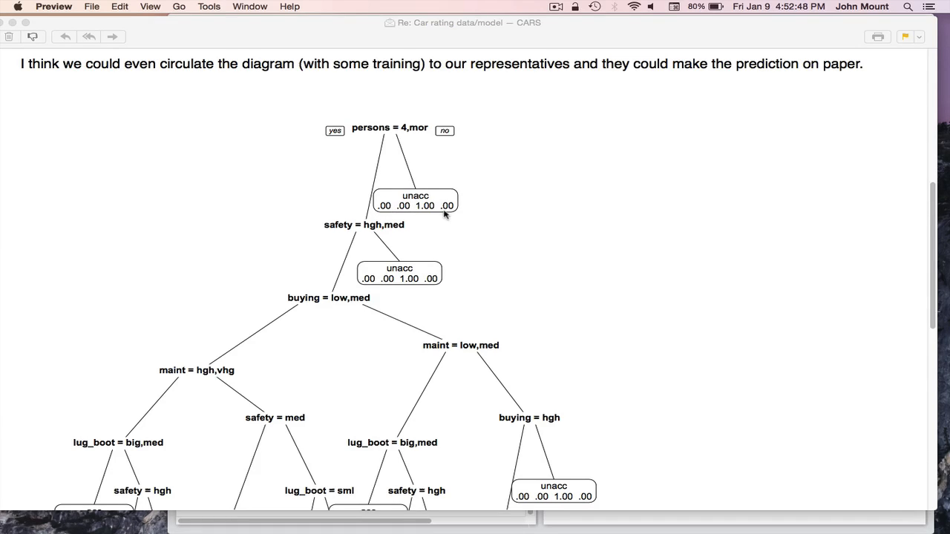
pyautogui.moveTo(369, 41)
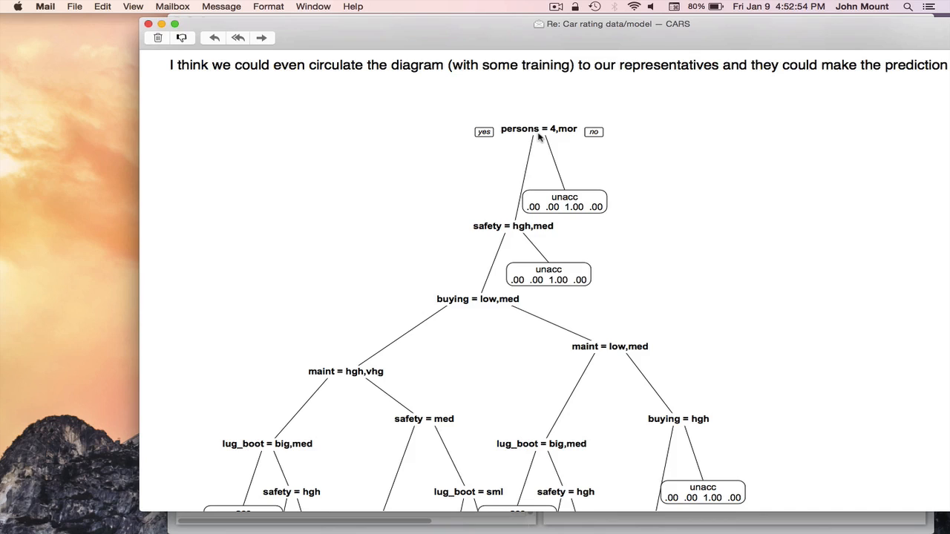
pyautogui.moveTo(490, 216)
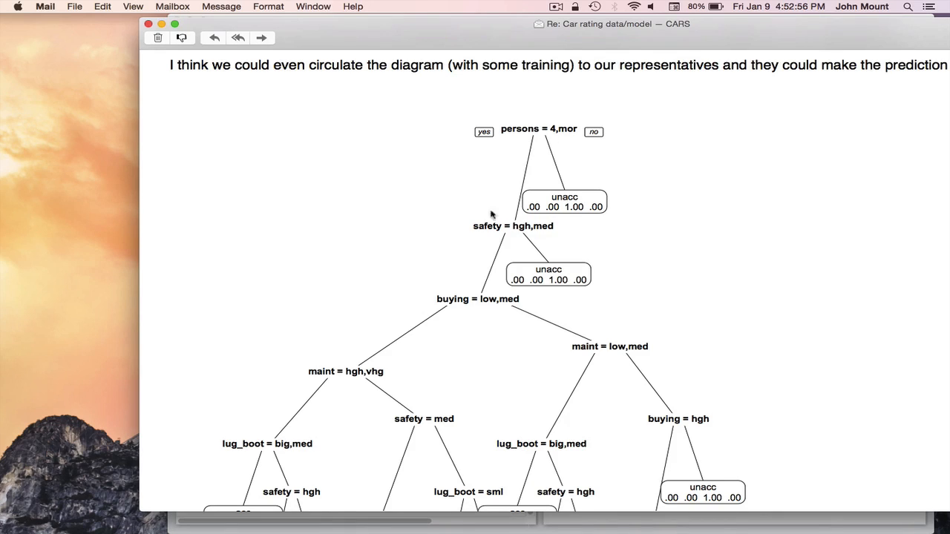
pyautogui.moveTo(534, 137)
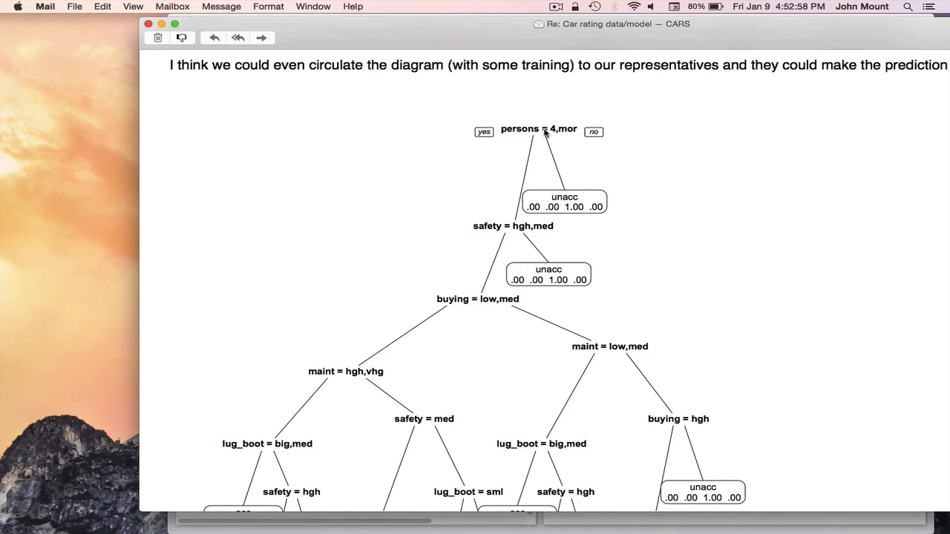
pyautogui.moveTo(486, 236)
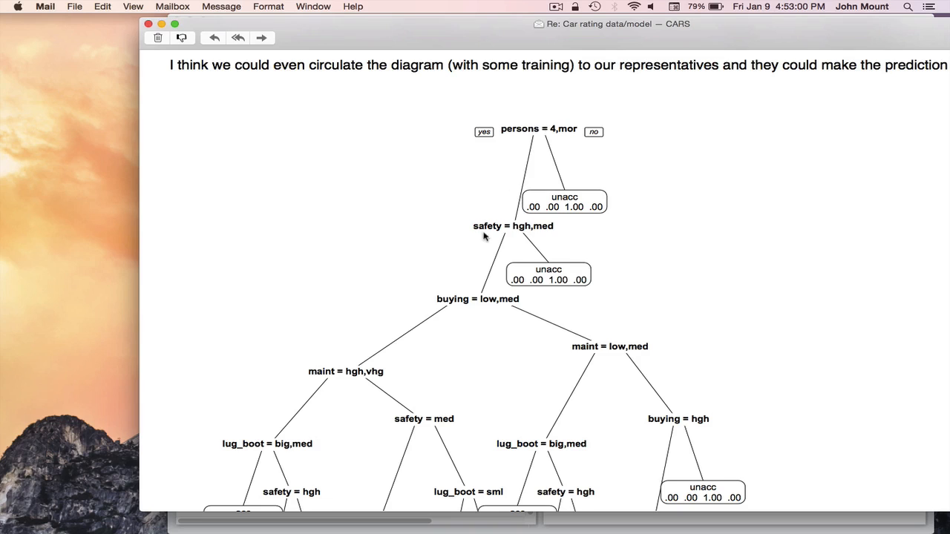
pyautogui.moveTo(510, 234)
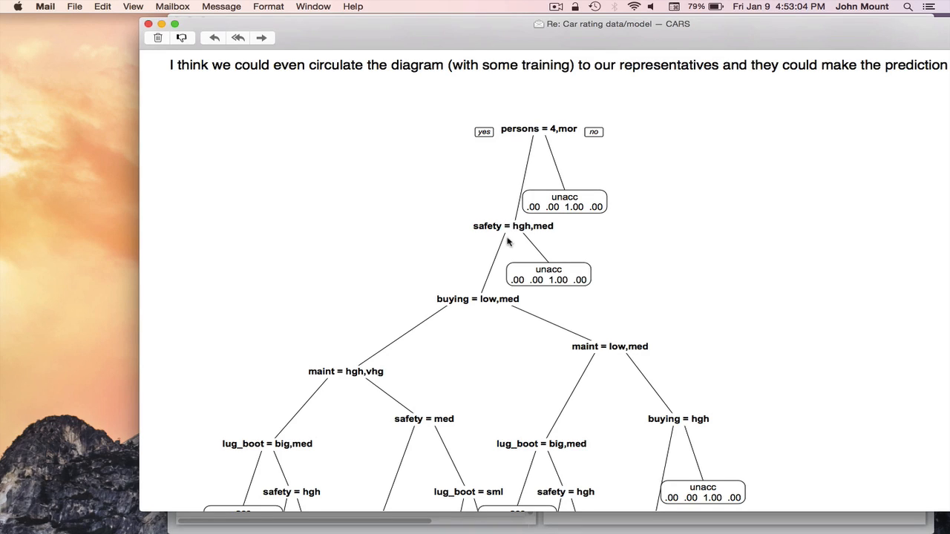
pyautogui.moveTo(474, 298)
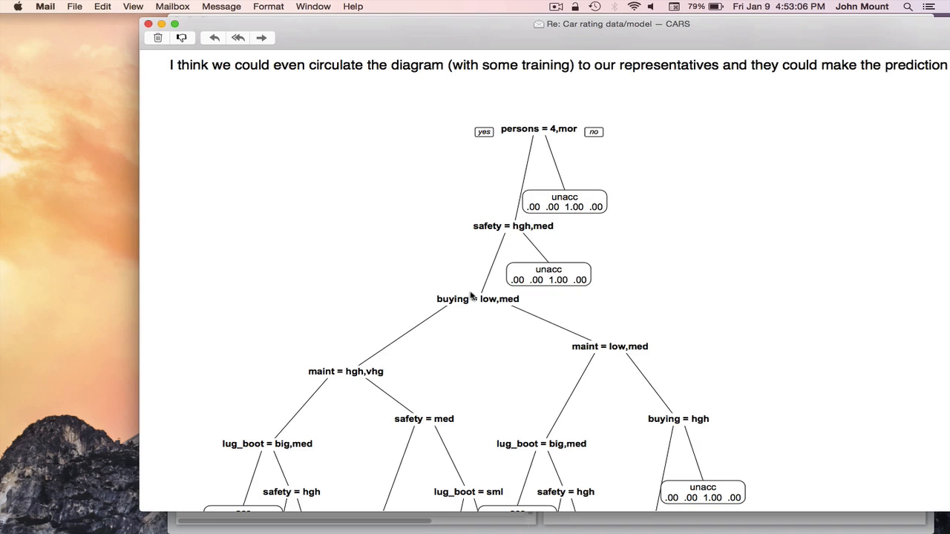
pyautogui.moveTo(524, 236)
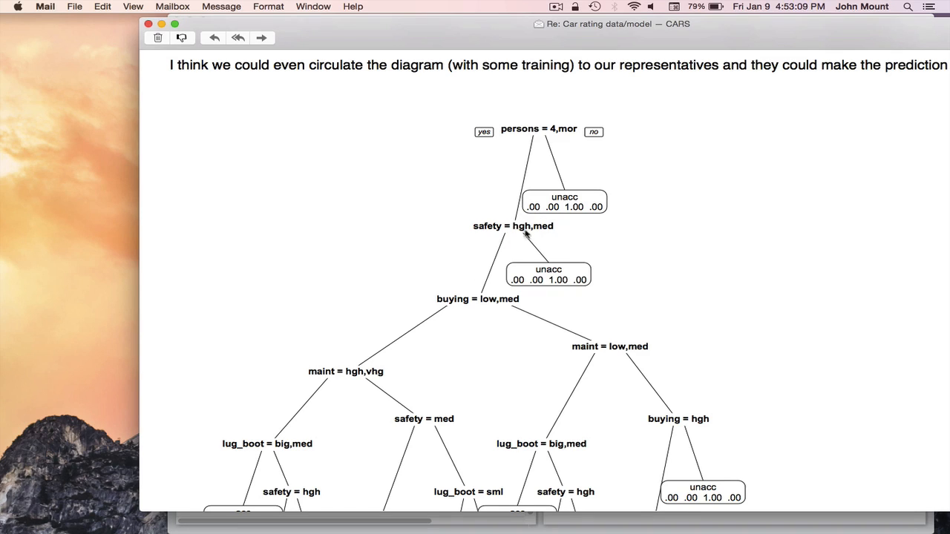
pyautogui.moveTo(550, 253)
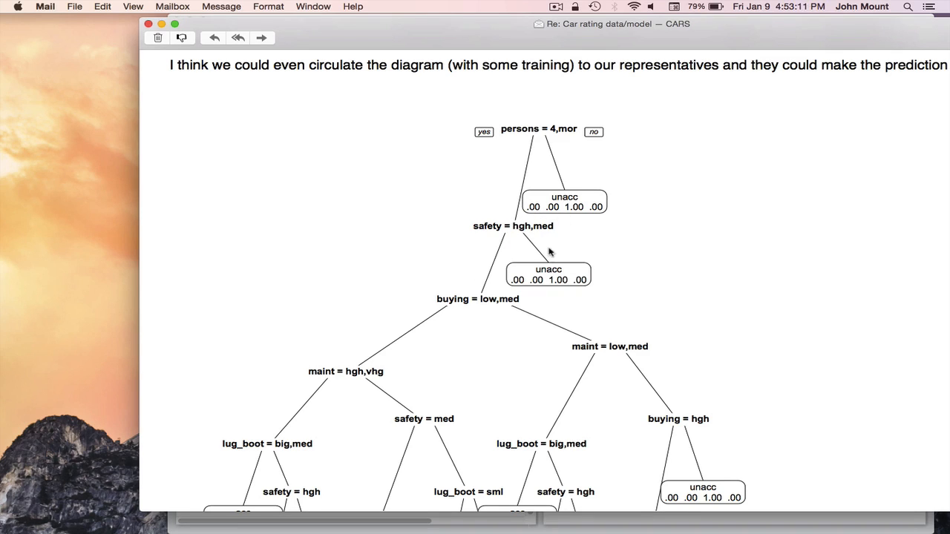
pyautogui.moveTo(540, 282)
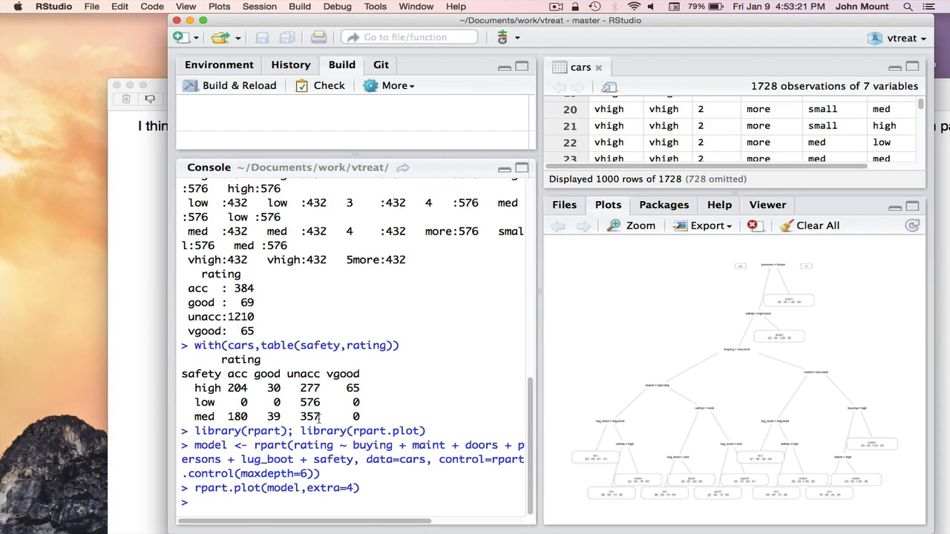
# Run levels(cars$rating) and highlight the acc and good levels in the output
pyautogui.write('levels(')
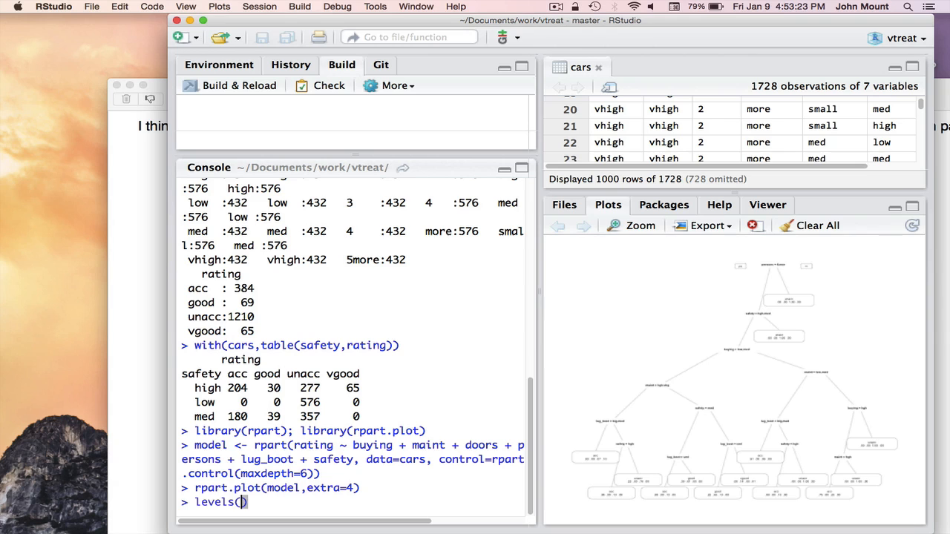
pyautogui.write('cars$rating')
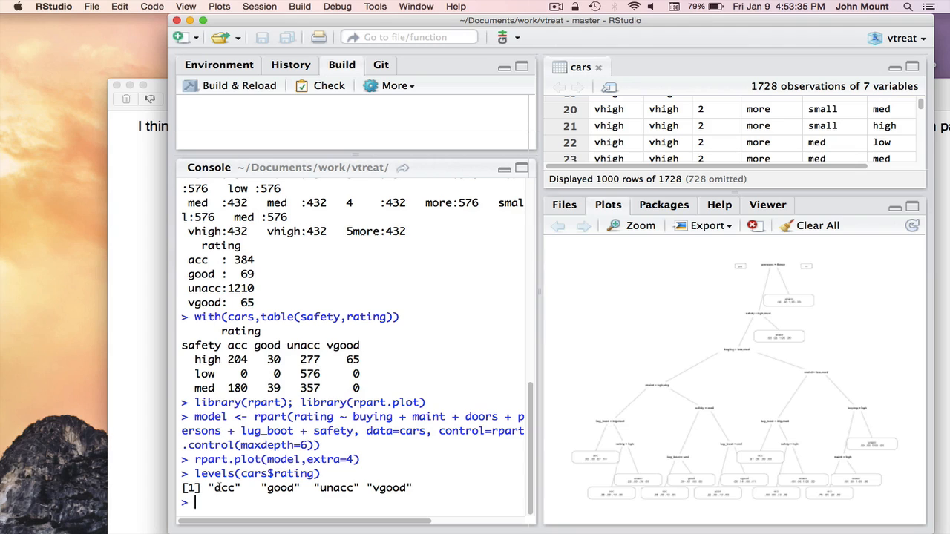
pyautogui.doubleClick(225, 488)
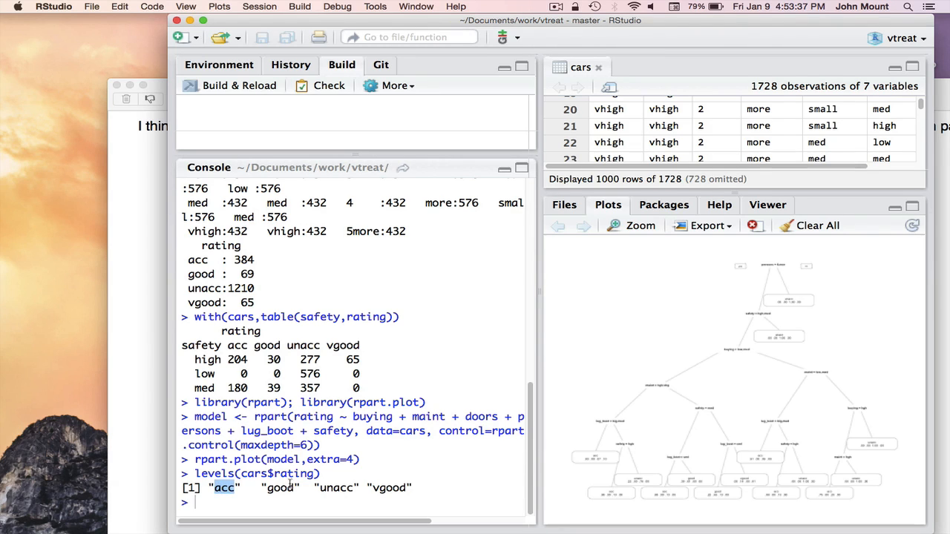
pyautogui.doubleClick(335, 487)
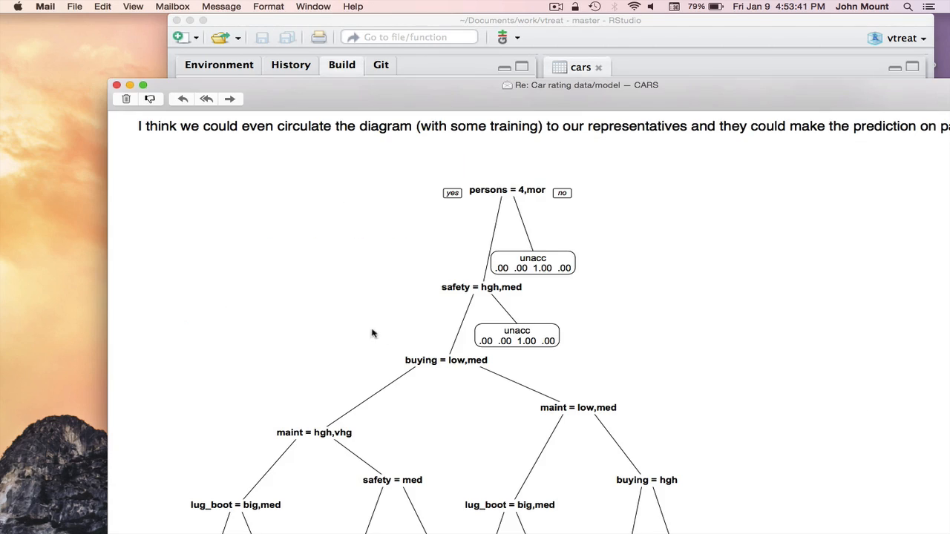
pyautogui.moveTo(501, 274)
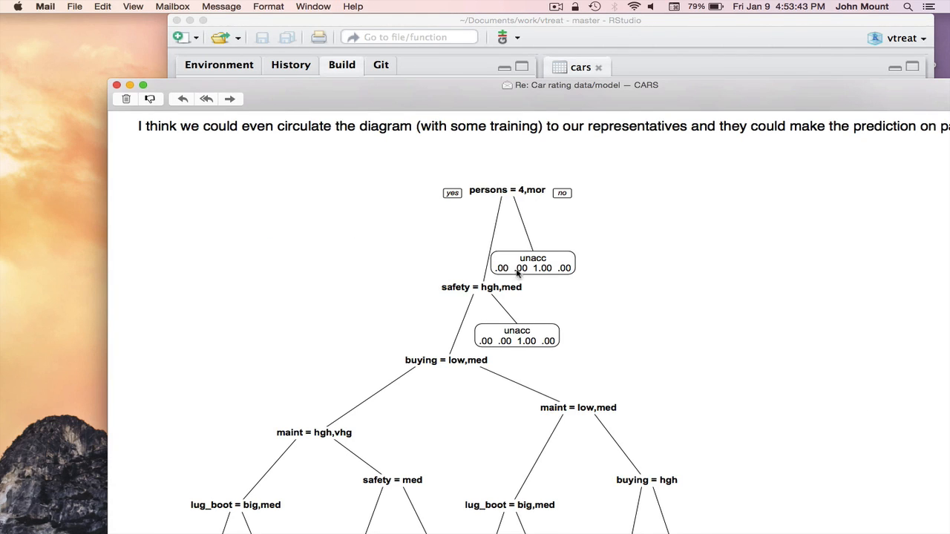
pyautogui.moveTo(569, 278)
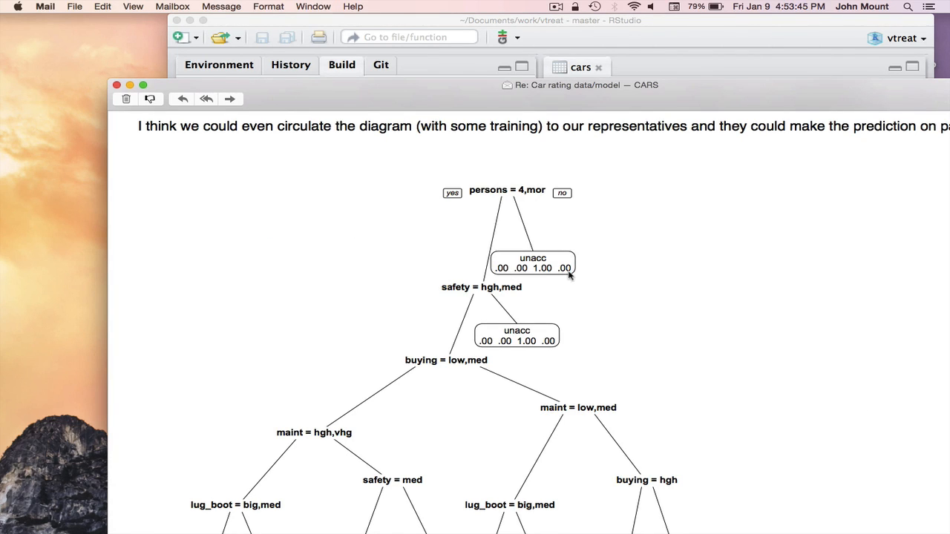
pyautogui.moveTo(507, 191)
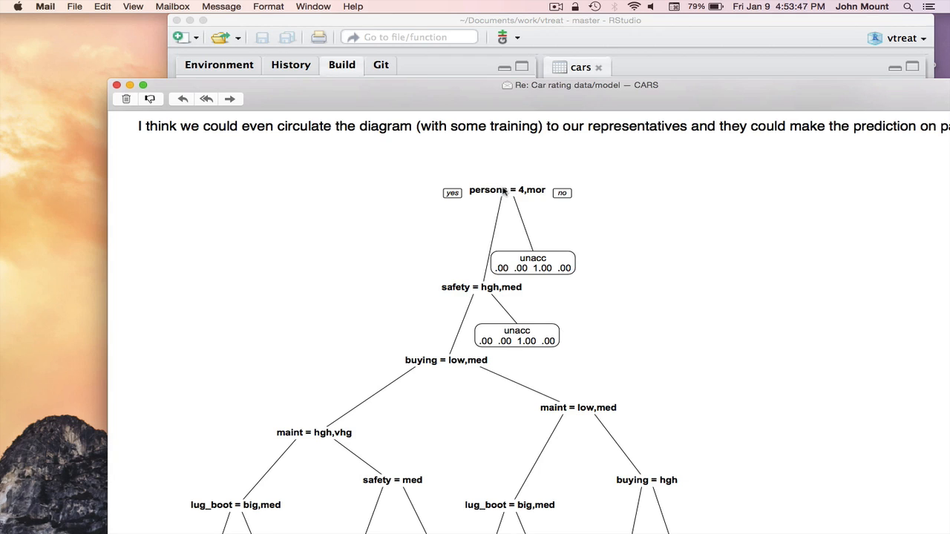
pyautogui.moveTo(529, 246)
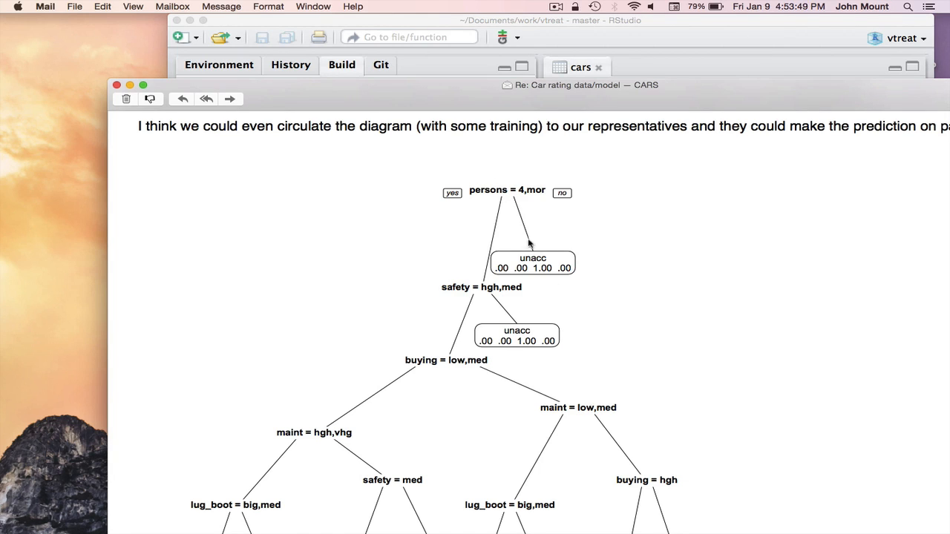
pyautogui.moveTo(530, 261)
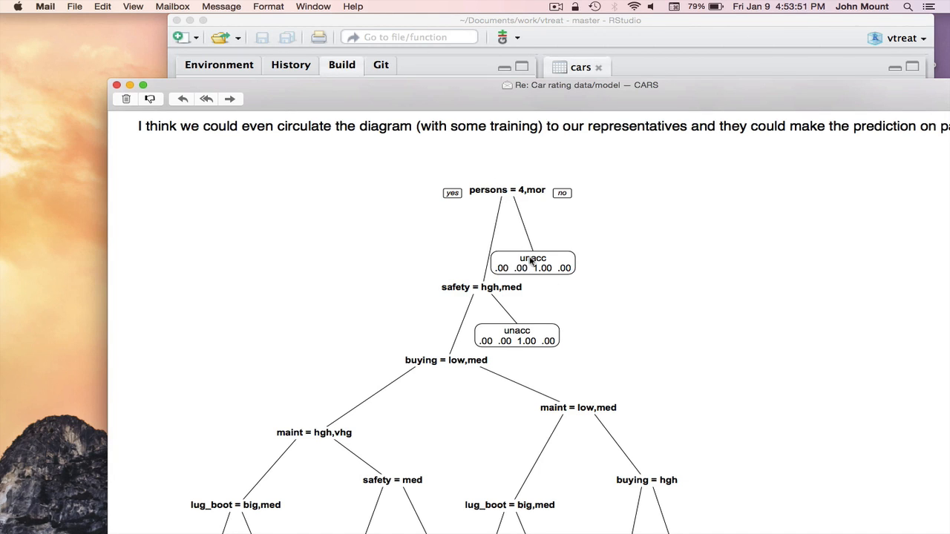
pyautogui.moveTo(526, 252)
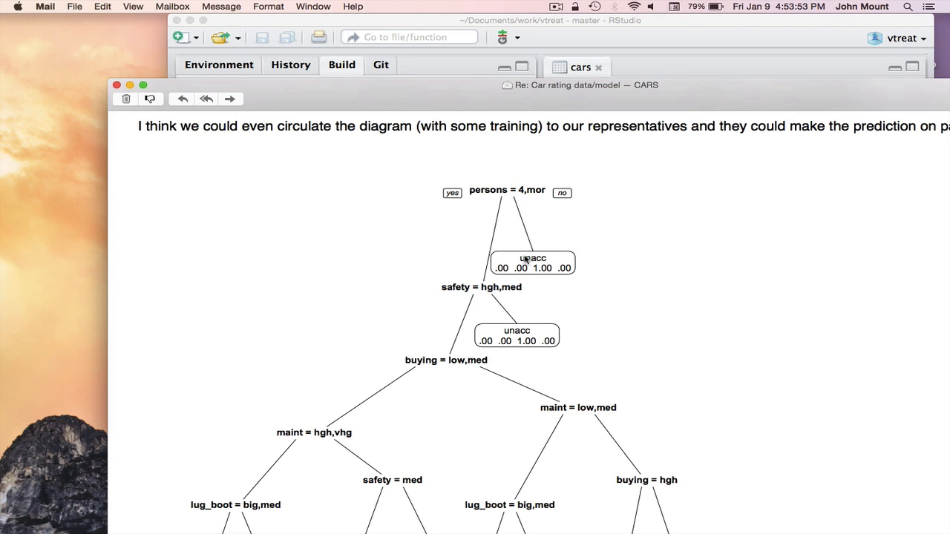
pyautogui.moveTo(536, 277)
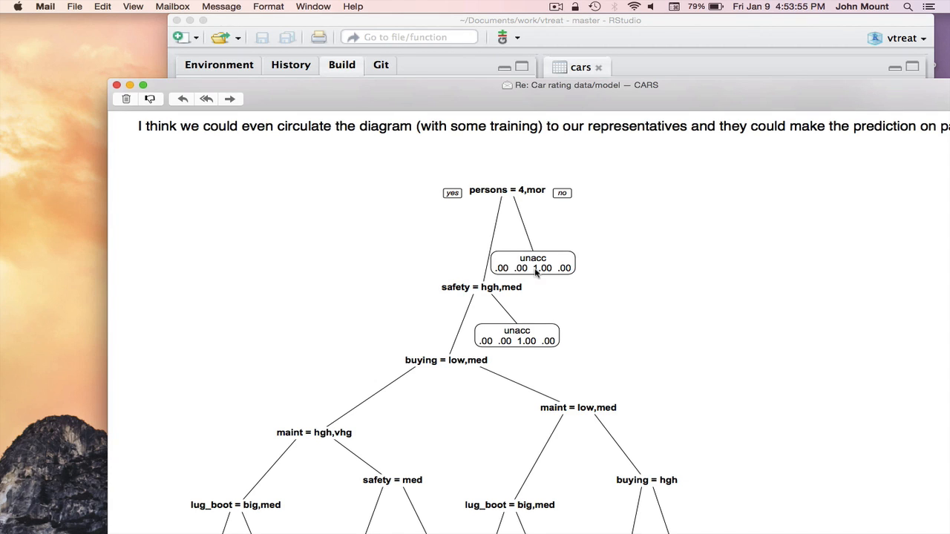
pyautogui.moveTo(545, 270)
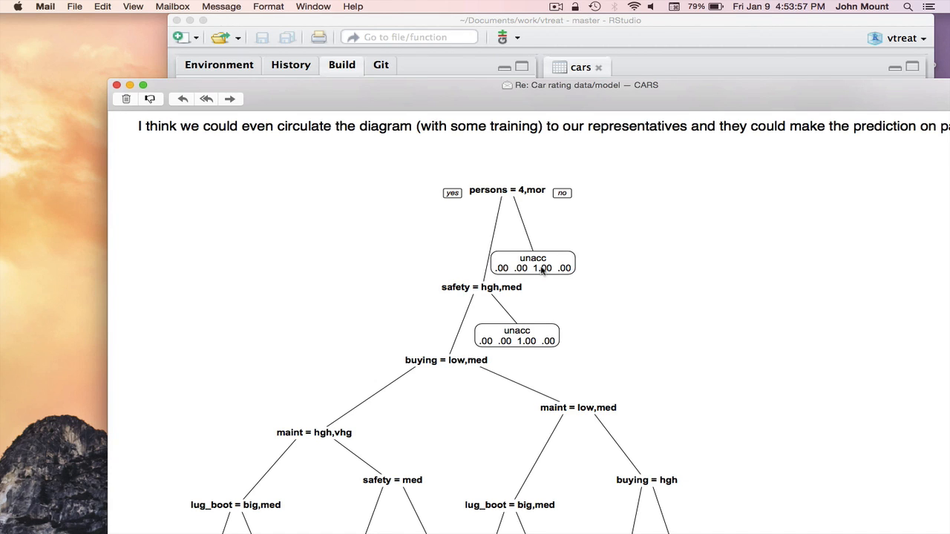
pyautogui.moveTo(472, 285)
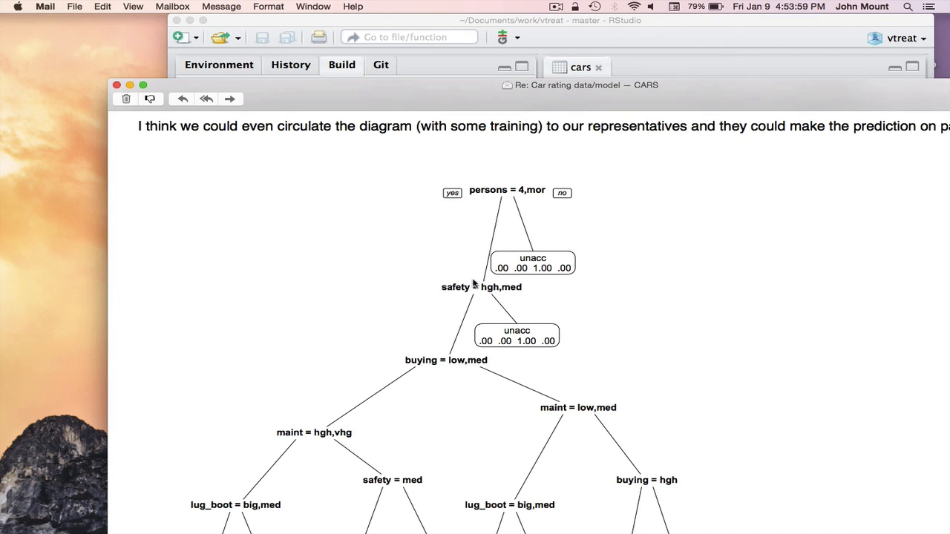
pyautogui.moveTo(492, 309)
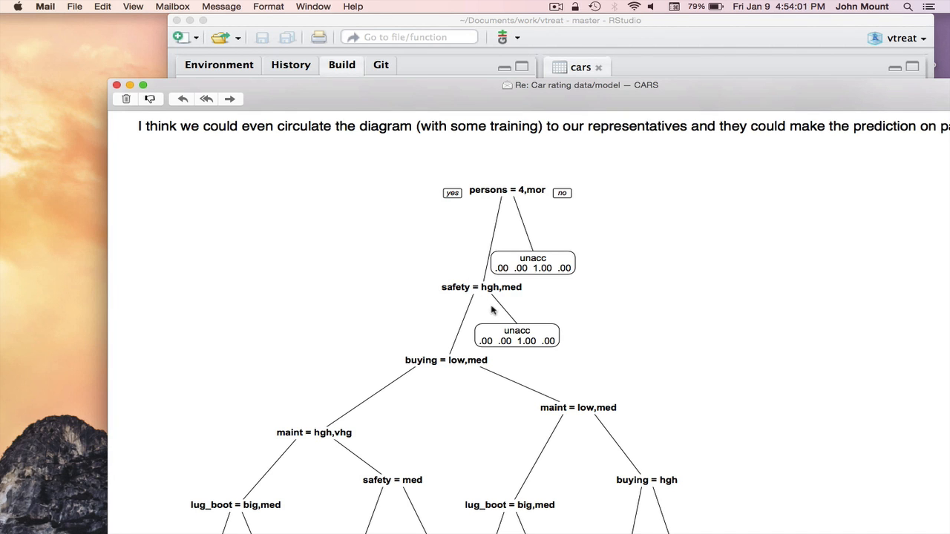
# Scroll through the reply to view the decision tree diagram and leaf proportion explanation
pyautogui.scroll(-3)
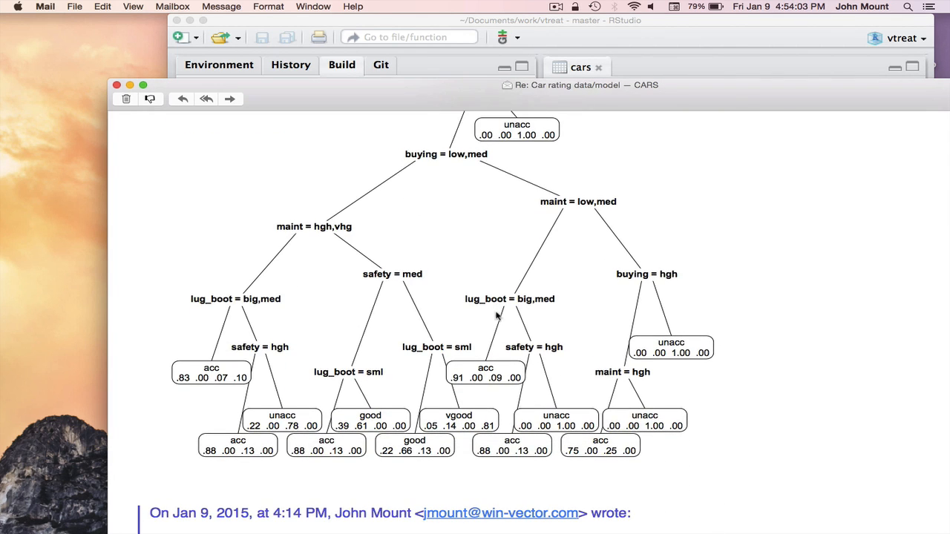
pyautogui.moveTo(182, 349)
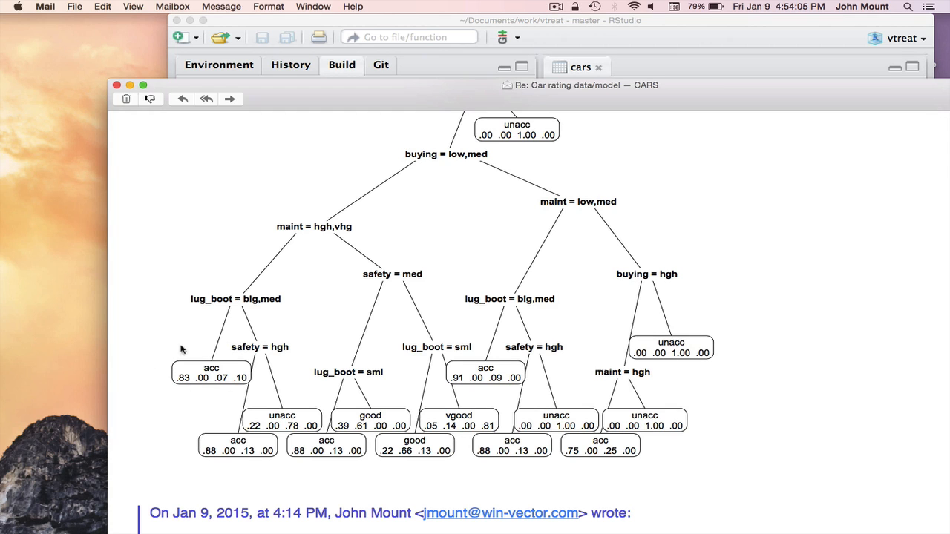
pyautogui.moveTo(374, 234)
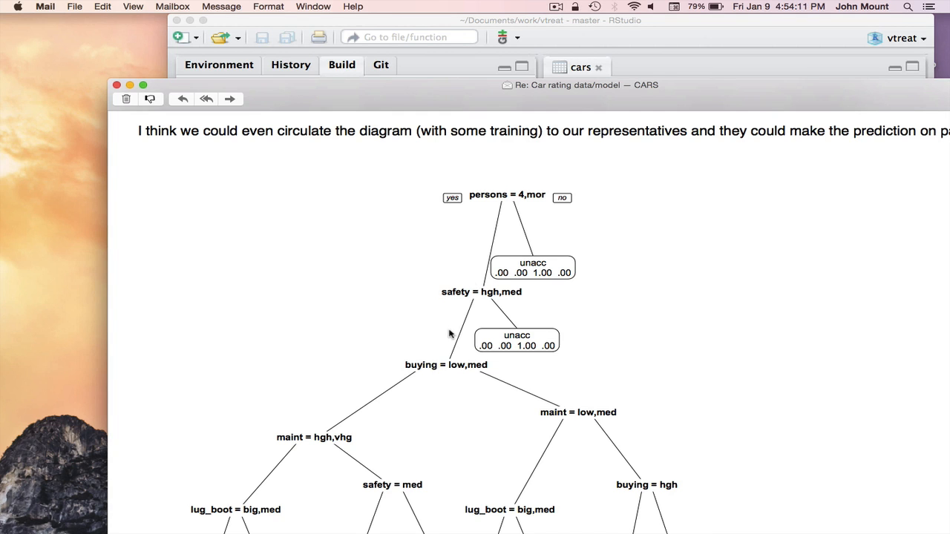
pyautogui.scroll(-3)
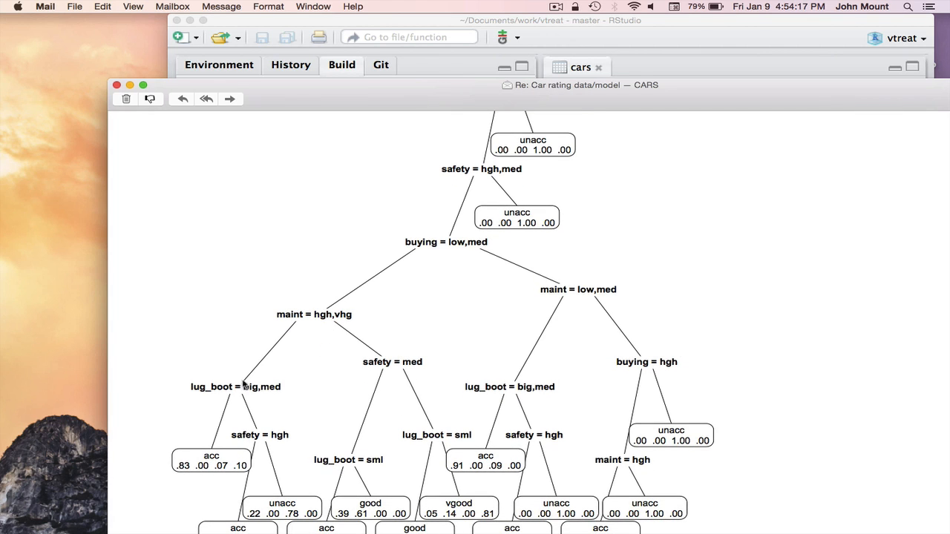
pyautogui.scroll(-3)
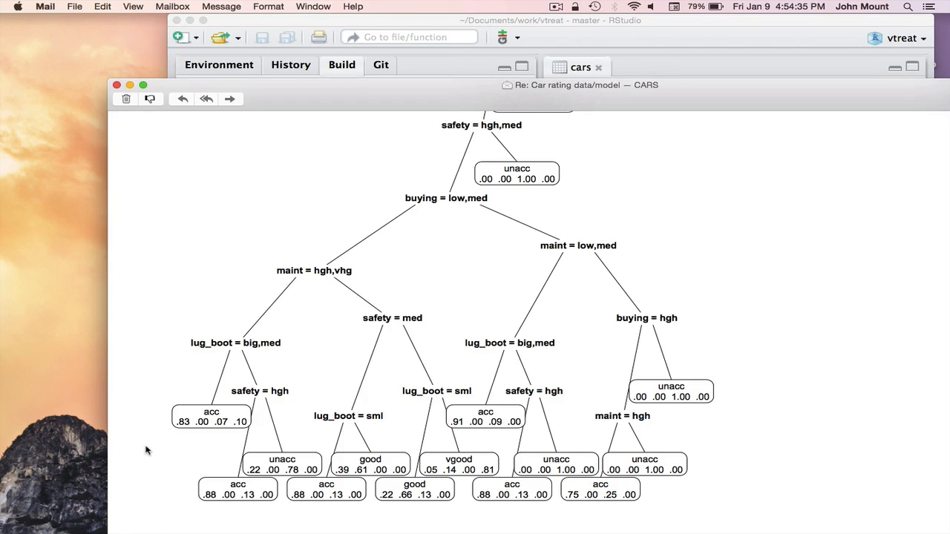
pyautogui.moveTo(210, 436)
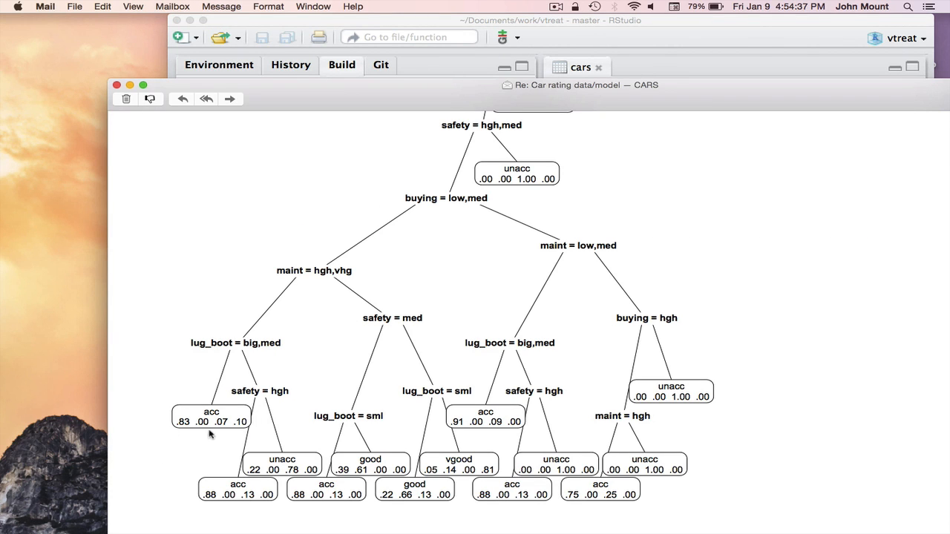
pyautogui.moveTo(240, 428)
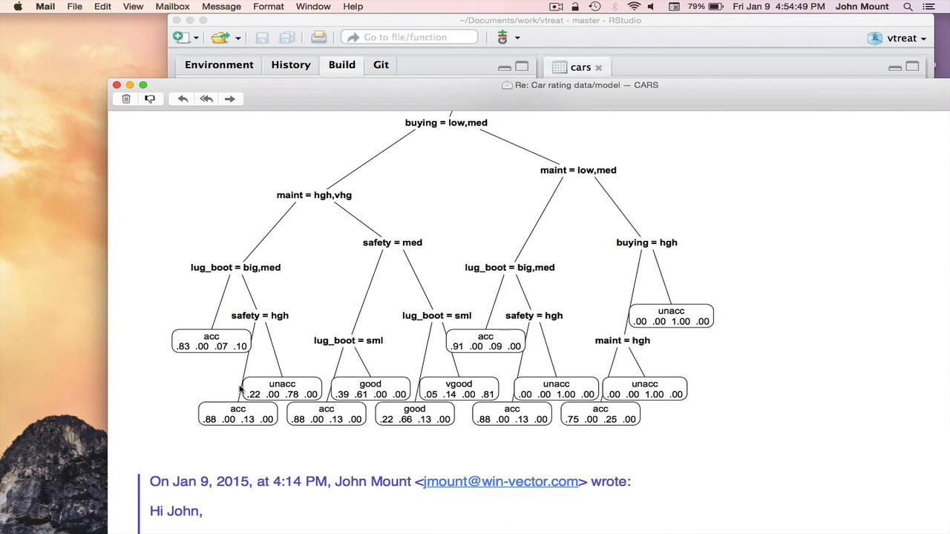
pyautogui.moveTo(422, 410)
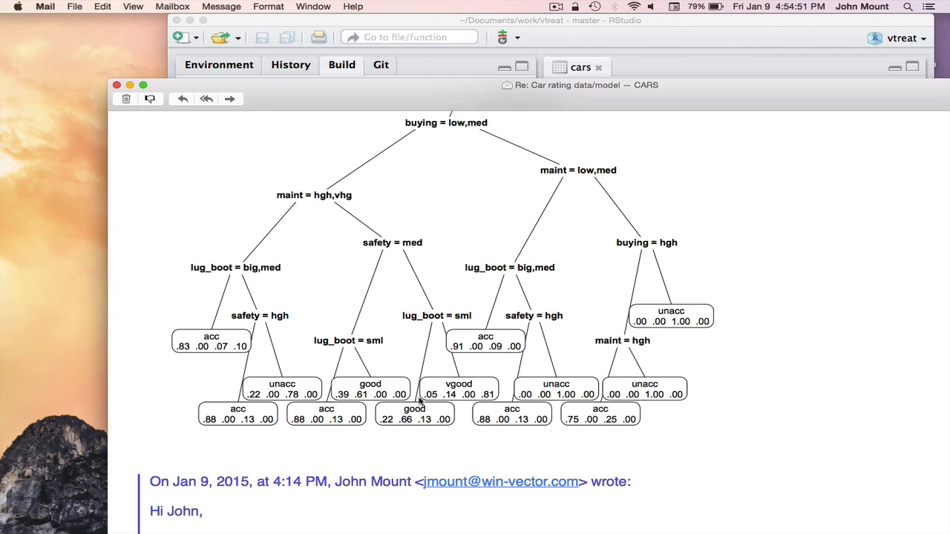
pyautogui.moveTo(499, 372)
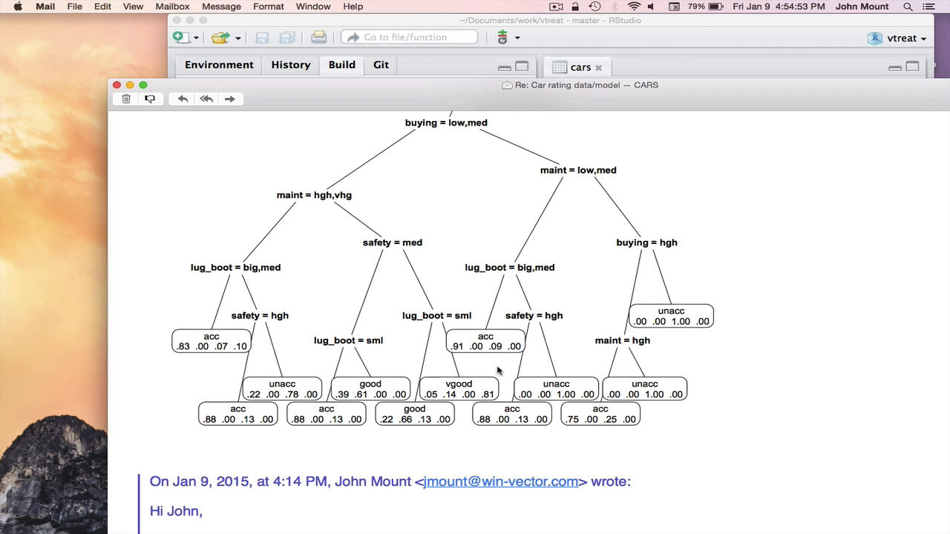
pyautogui.moveTo(421, 421)
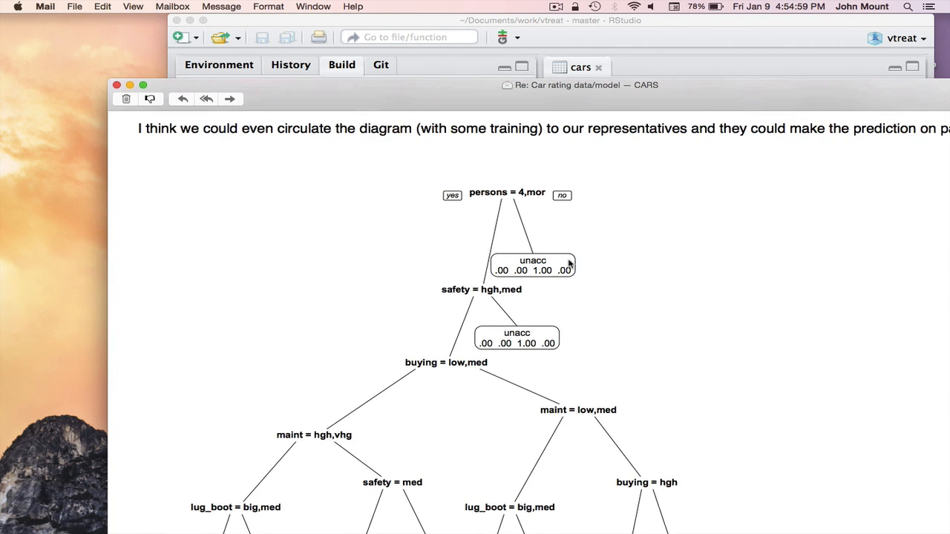
pyautogui.scroll(-3)
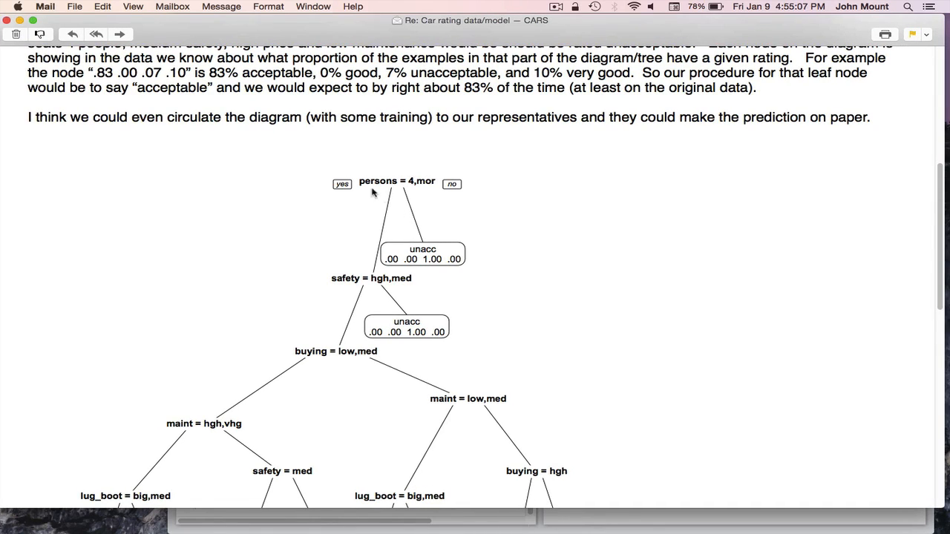
pyautogui.moveTo(403, 186)
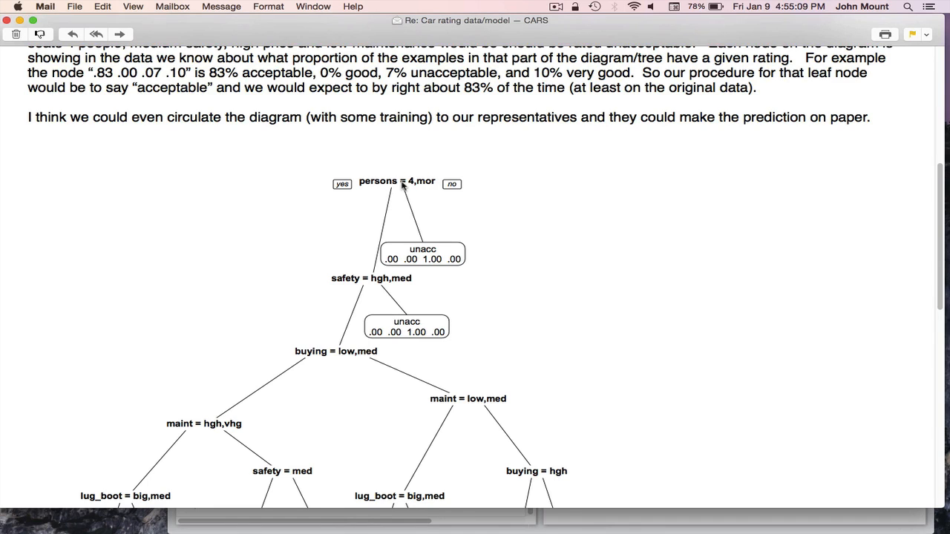
# Read through the email's R code, highlighting lug_boot and the maxdepth setting
pyautogui.scroll(-3)
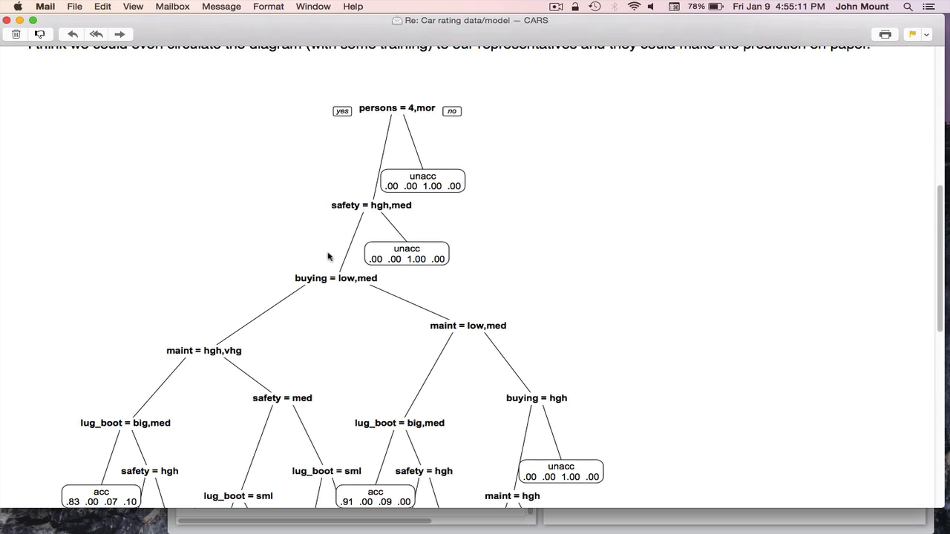
pyautogui.moveTo(355, 202)
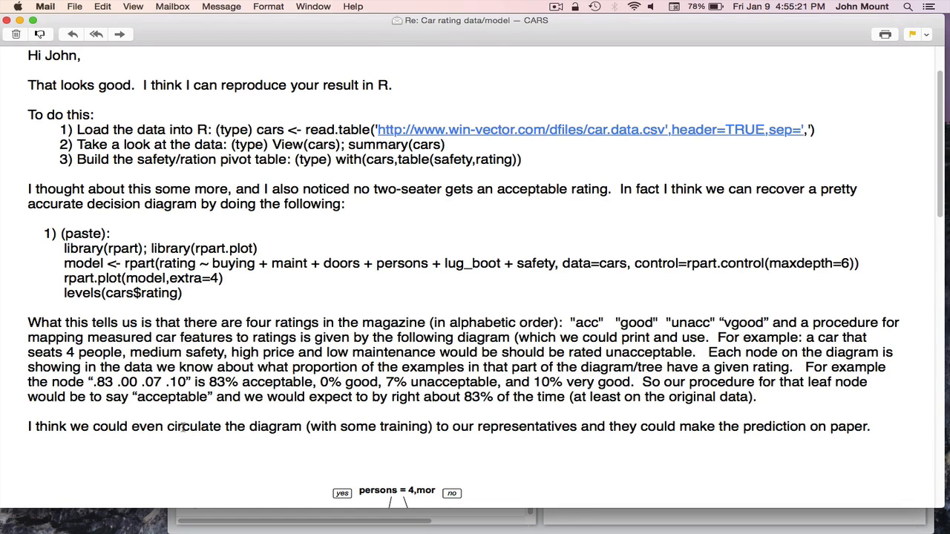
pyautogui.moveTo(449, 444)
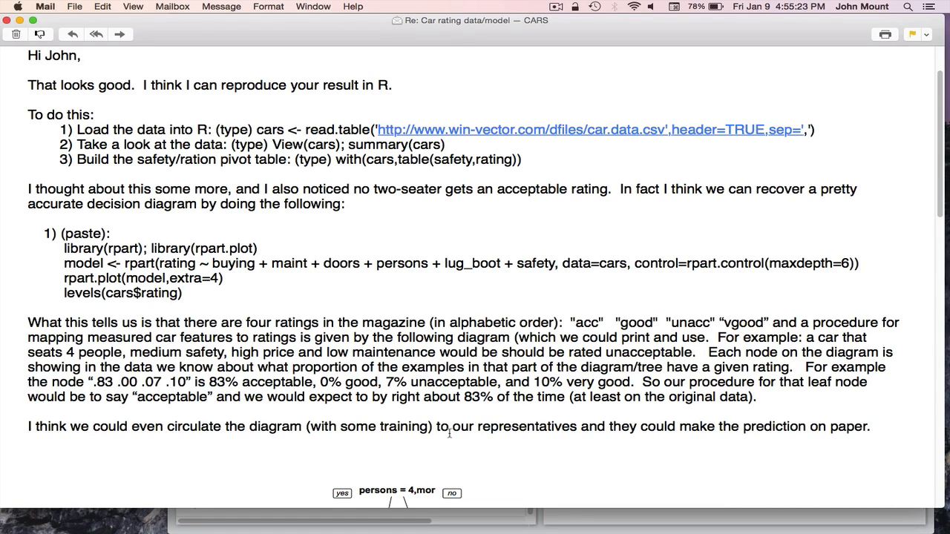
pyautogui.scroll(-3)
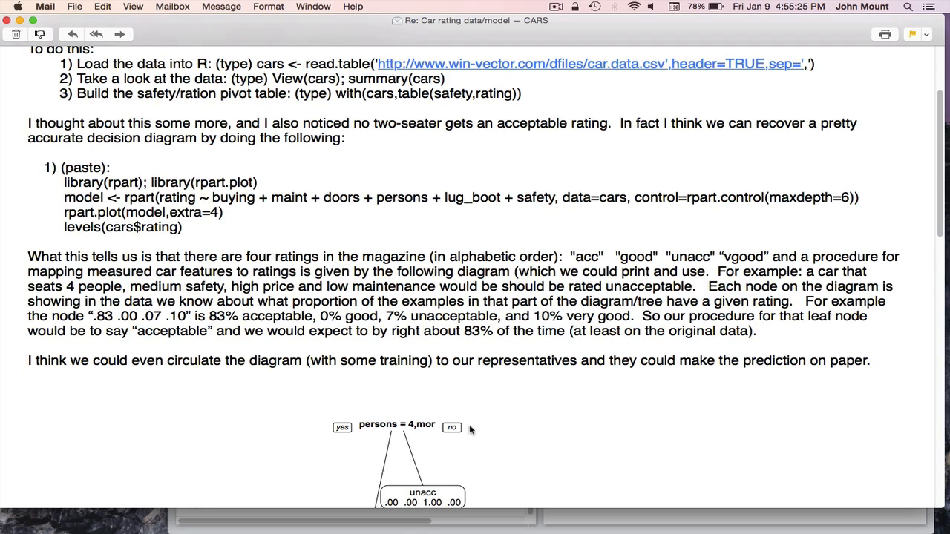
pyautogui.moveTo(284, 256)
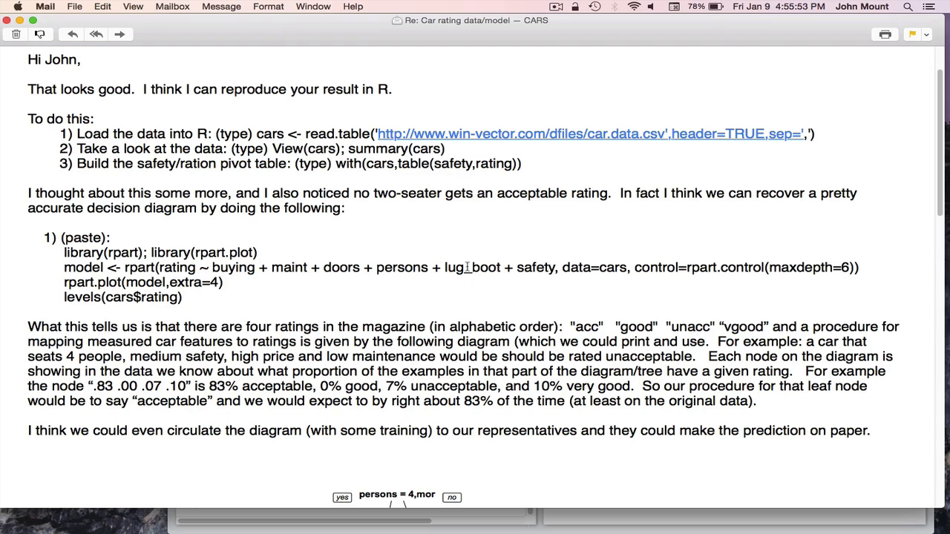
pyautogui.doubleClick(470, 267)
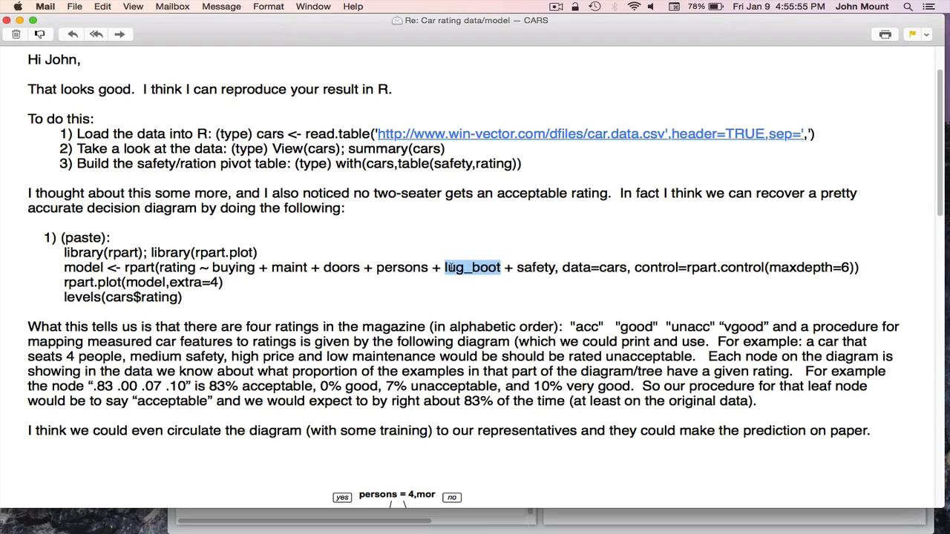
pyautogui.moveTo(465, 273)
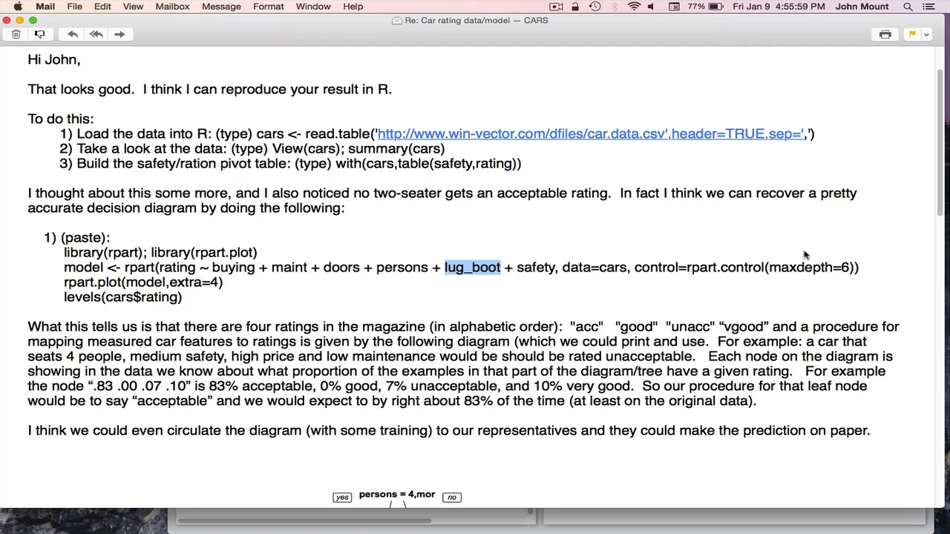
pyautogui.doubleClick(800, 268)
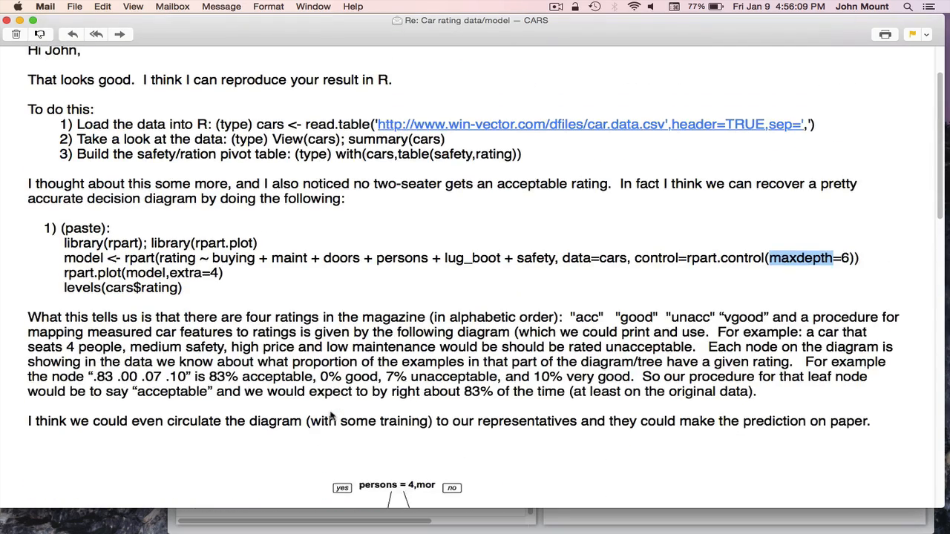
pyautogui.scroll(-3)
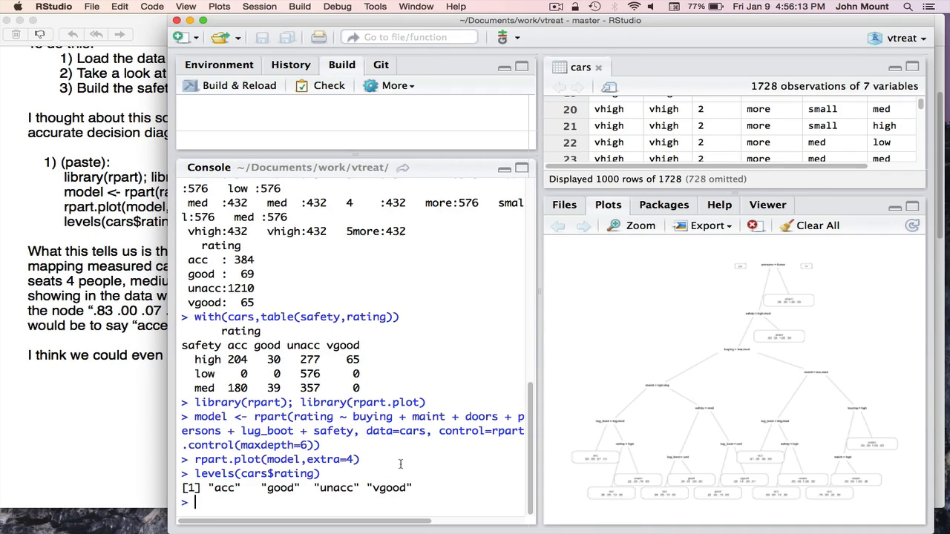
# Re-fit the cars rating model with rpart.control(maxdepth=2) and replot the tree
pyautogui.write('model <- rpart(rating ~ buying + maint + doors + persons + lug_boot + safety, data=cars, control=rpart.control(maxdepth=6))')
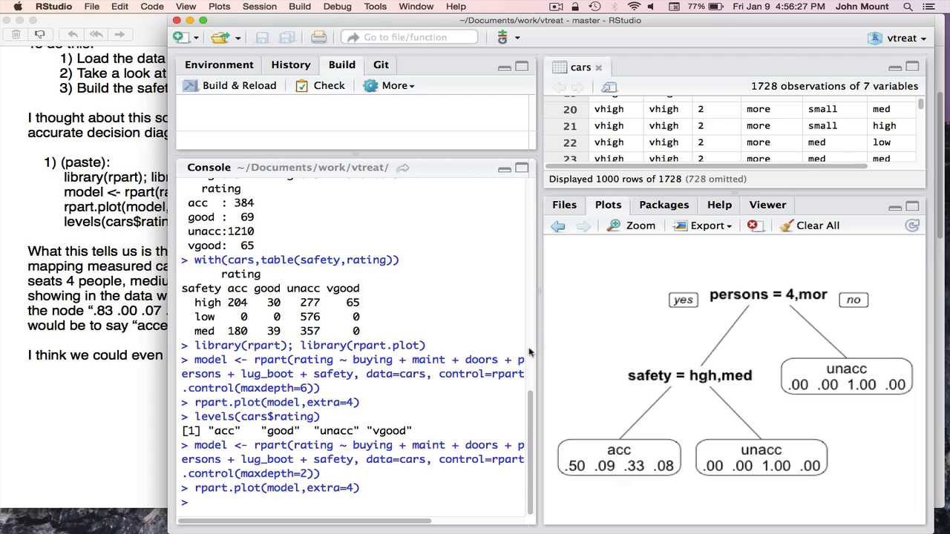
pyautogui.moveTo(539, 393)
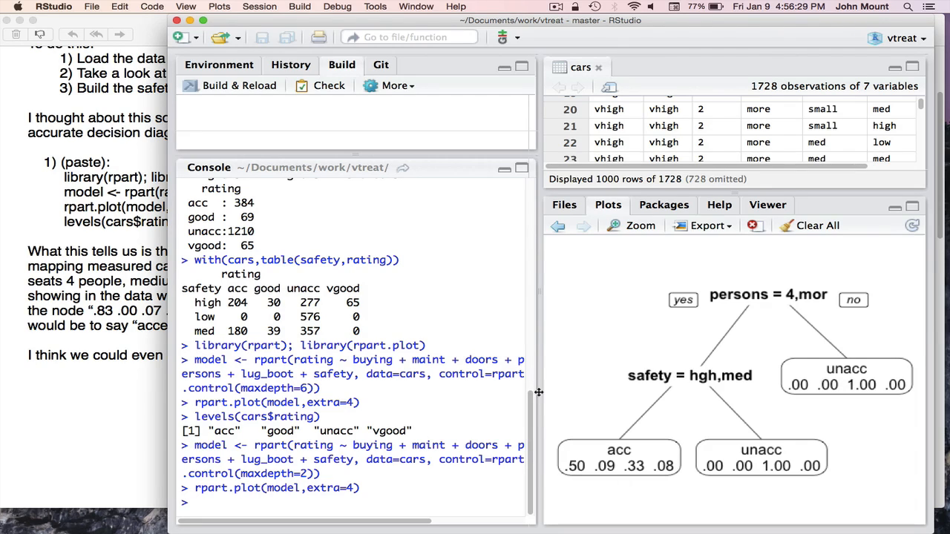
pyautogui.moveTo(756, 313)
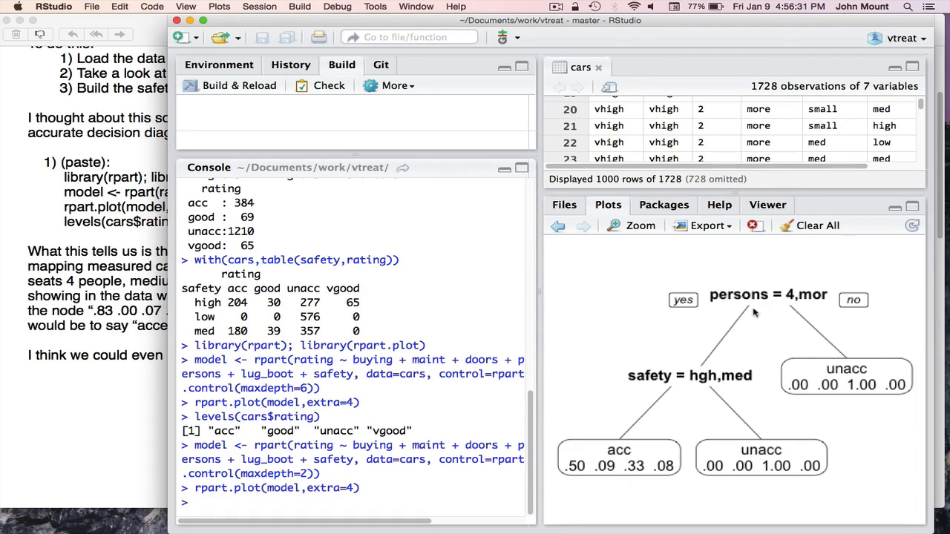
pyautogui.moveTo(681, 388)
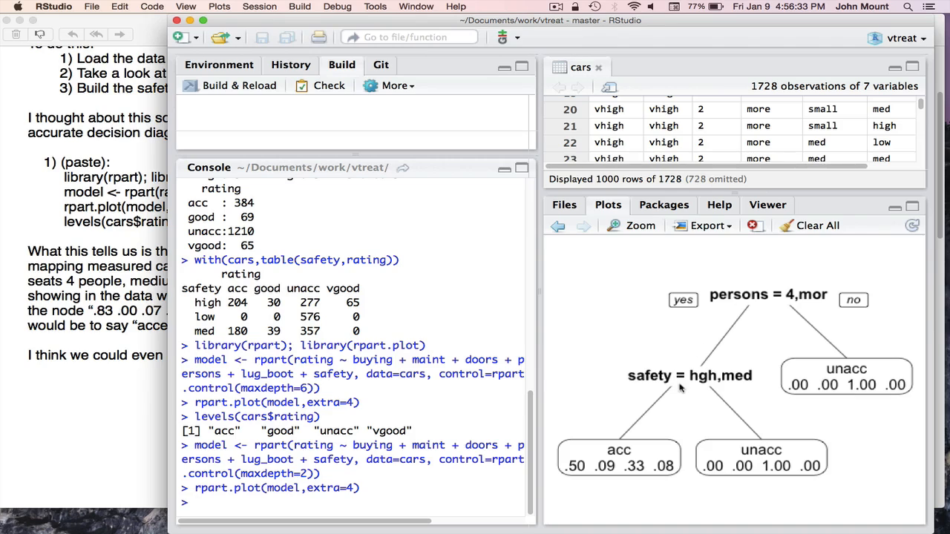
pyautogui.moveTo(762, 279)
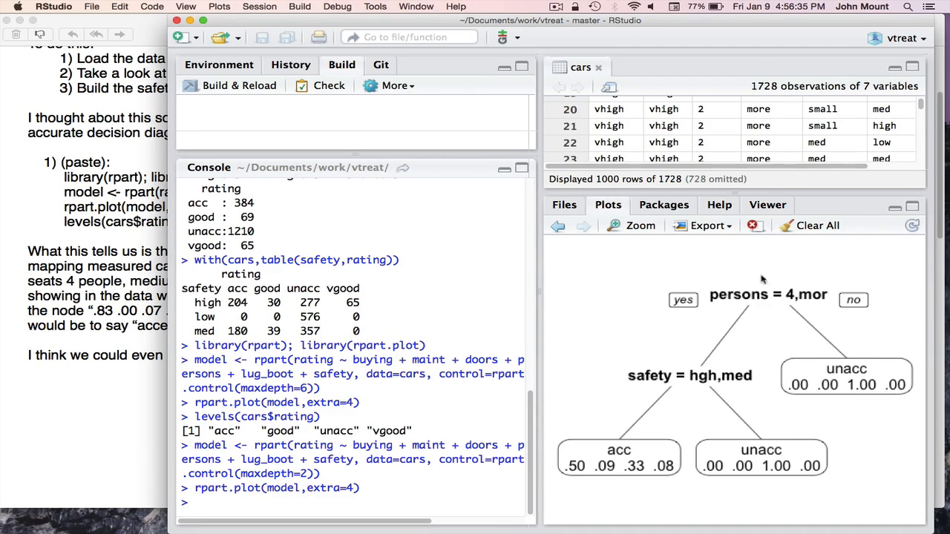
pyautogui.moveTo(774, 300)
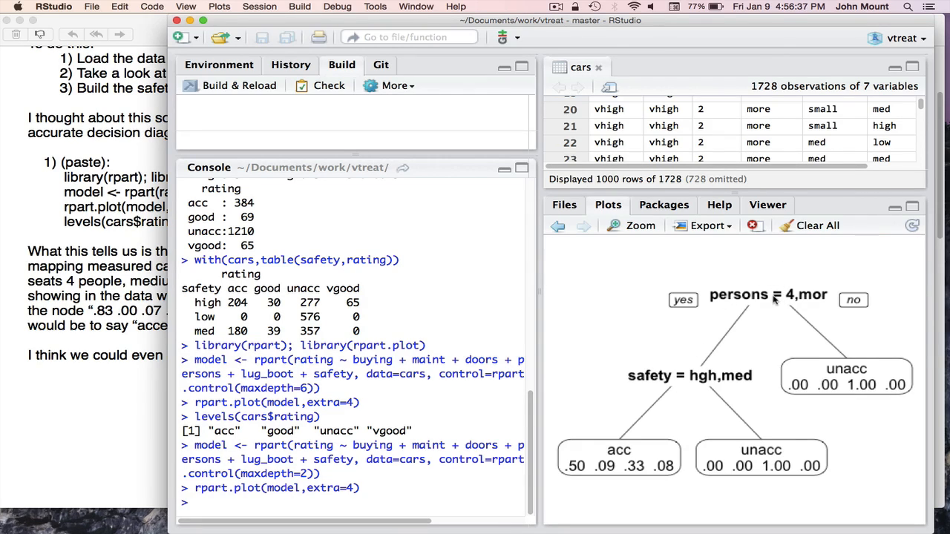
pyautogui.moveTo(716, 356)
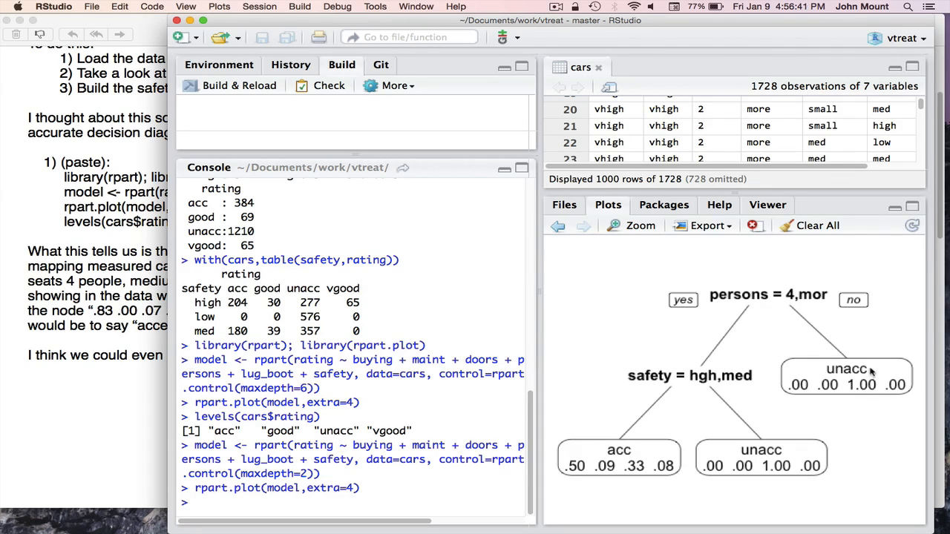
pyautogui.moveTo(680, 376)
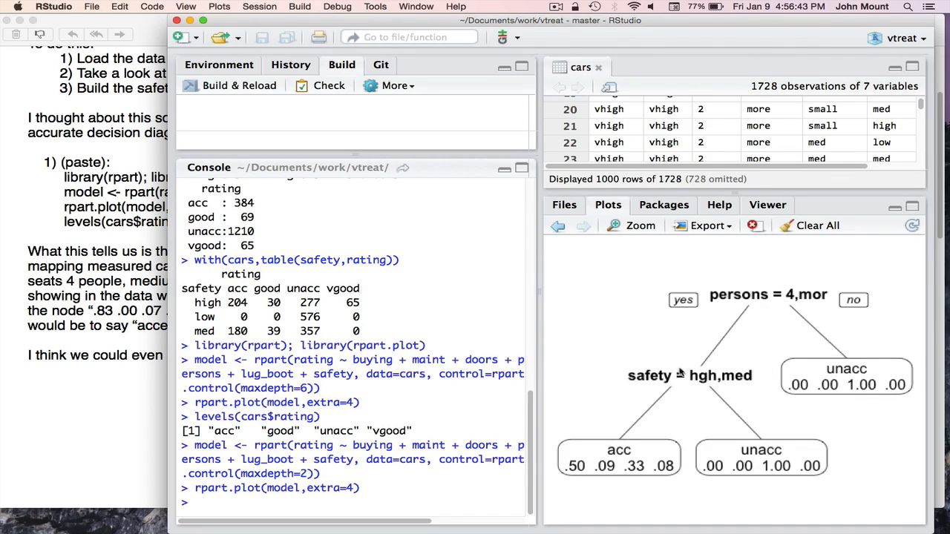
pyautogui.moveTo(701, 379)
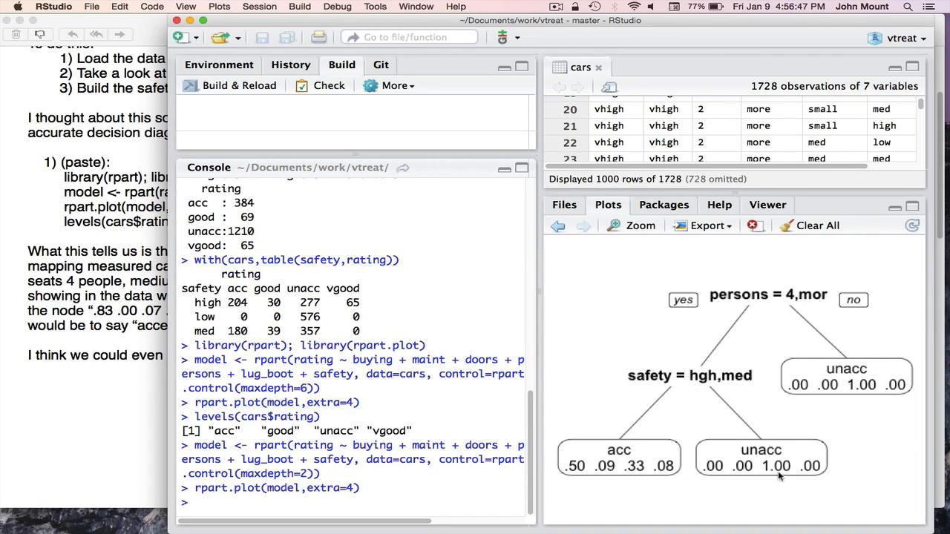
pyautogui.moveTo(591, 454)
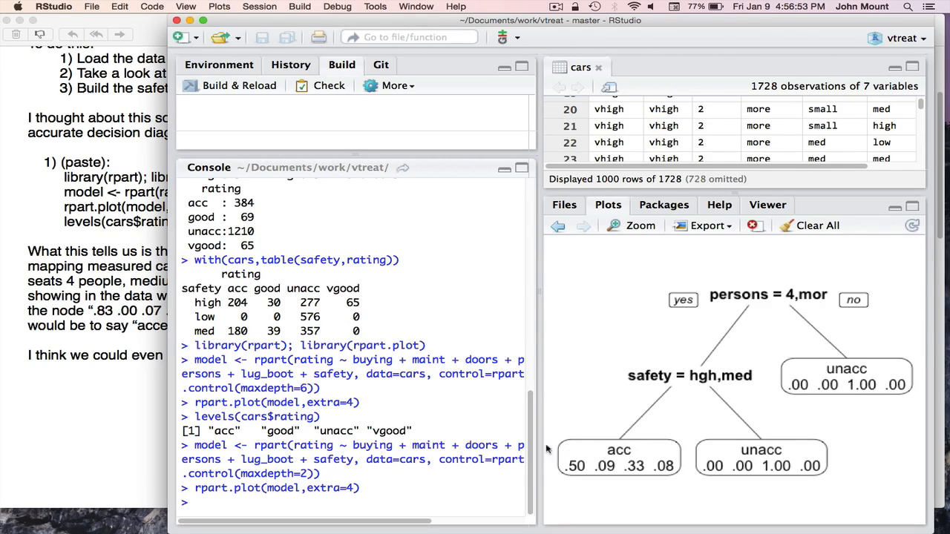
pyautogui.moveTo(587, 481)
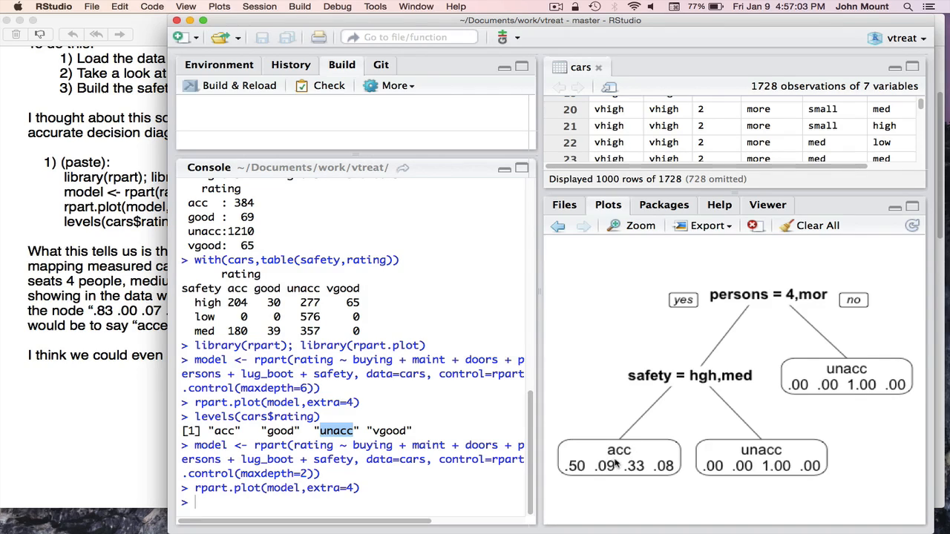
pyautogui.moveTo(788, 448)
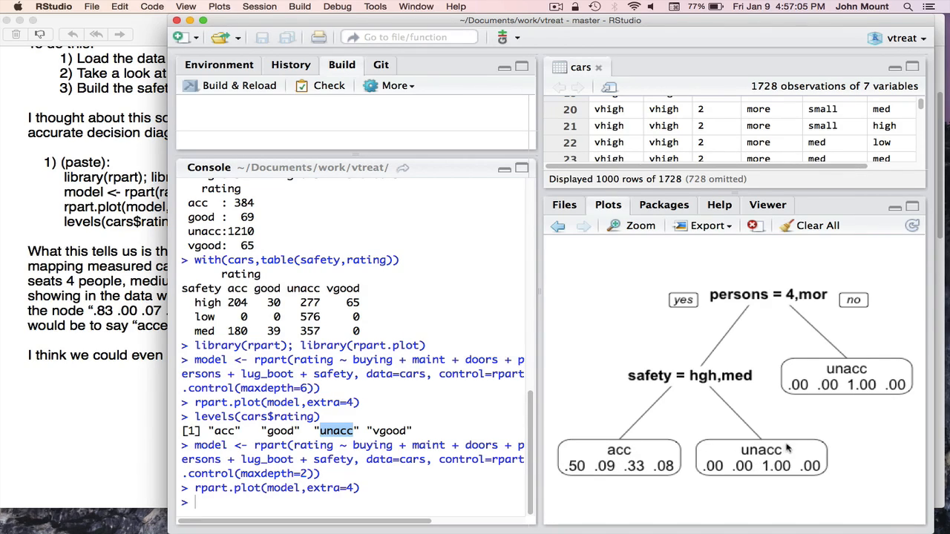
pyautogui.moveTo(751, 391)
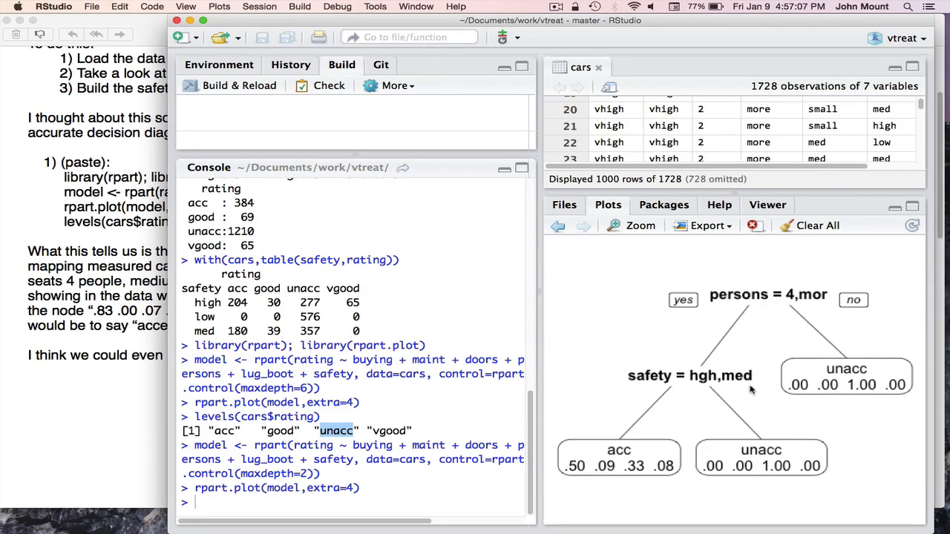
pyautogui.moveTo(828, 385)
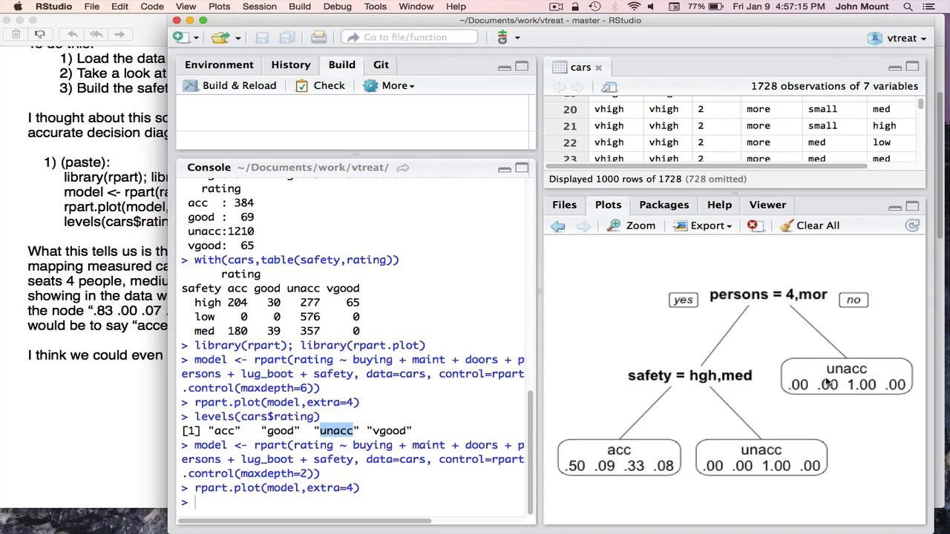
pyautogui.moveTo(368, 466)
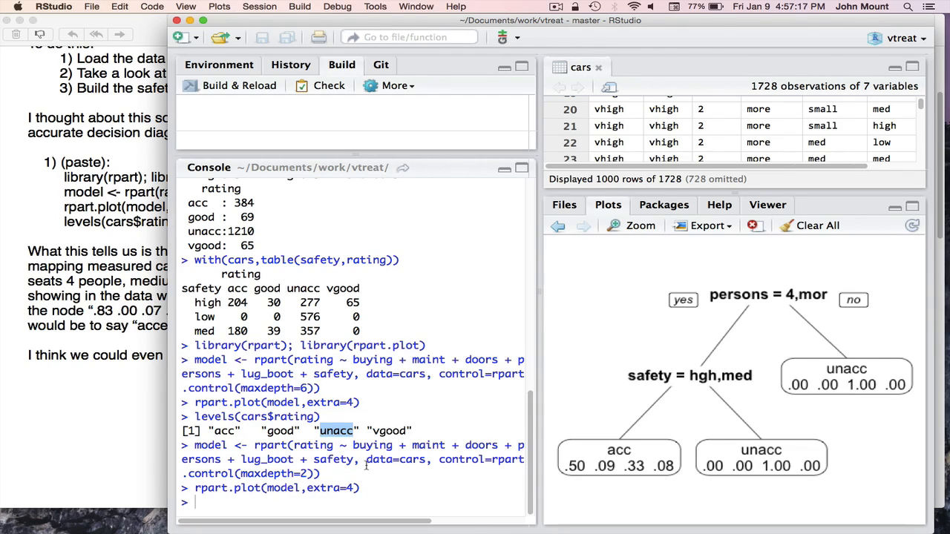